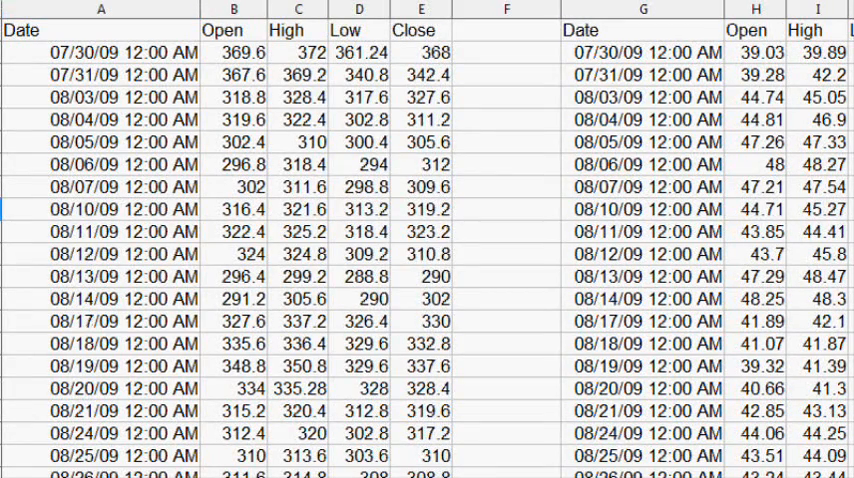
Step: Inspect both funds' first closing prices, the short daily return in N, and the trade commission beside the chart
{"action": "left_click", "coordinate": [642, 11]}
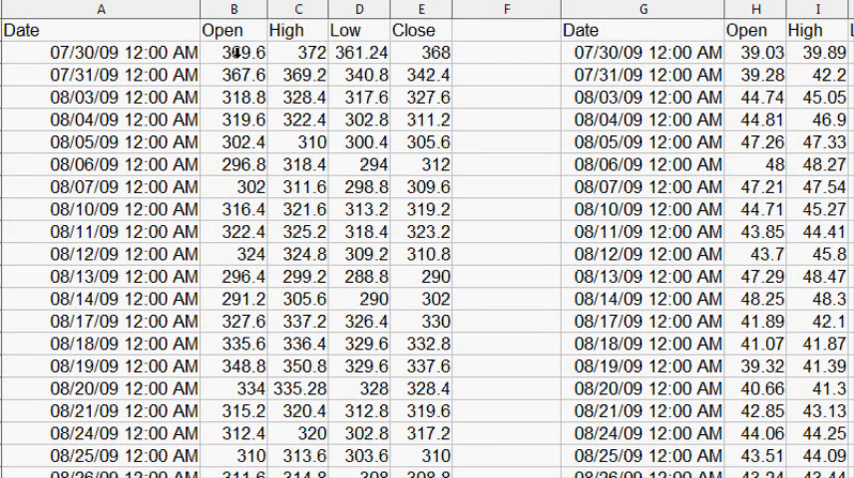
{"action": "left_click", "coordinate": [238, 43]}
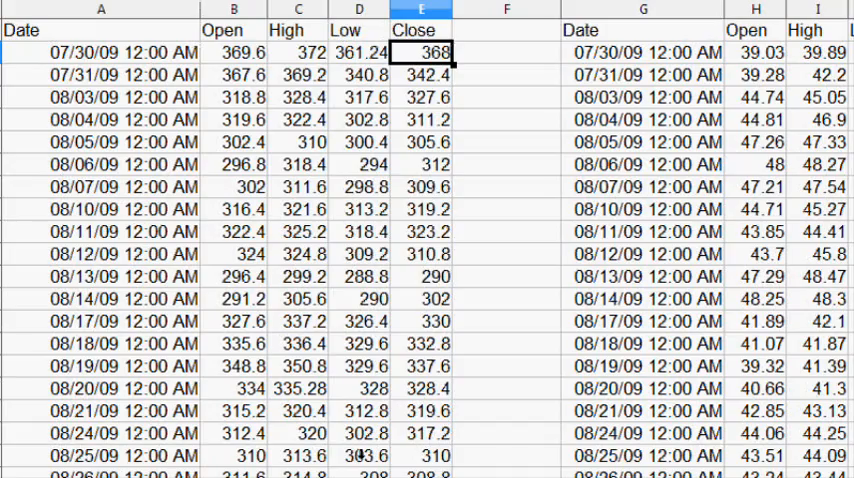
{"action": "scroll", "scroll_direction": "right", "scroll_amount": 3}
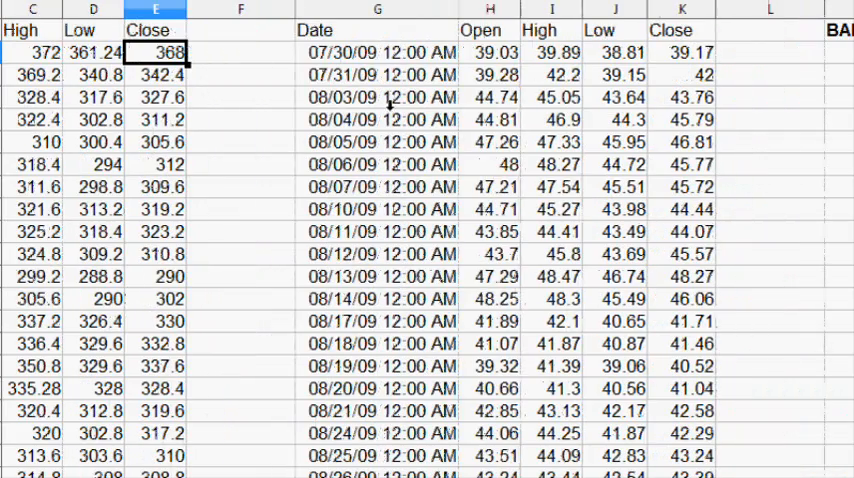
{"action": "left_click", "coordinate": [378, 52]}
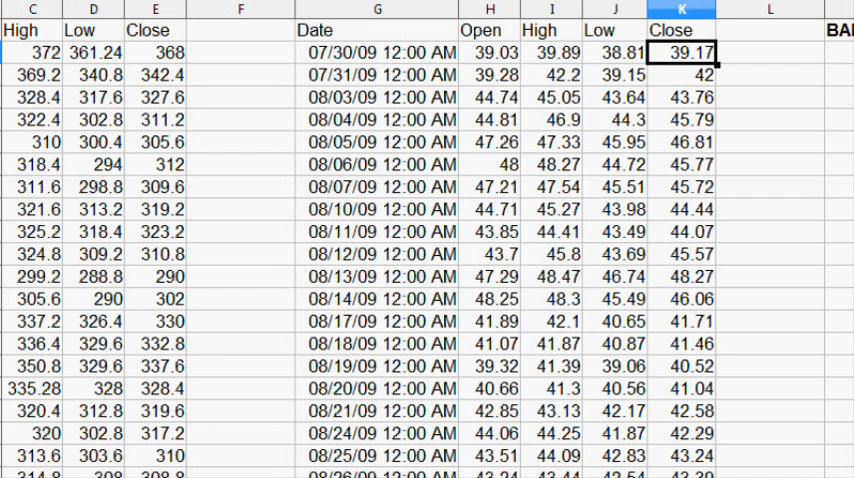
{"action": "mouse_move", "coordinate": [413, 410]}
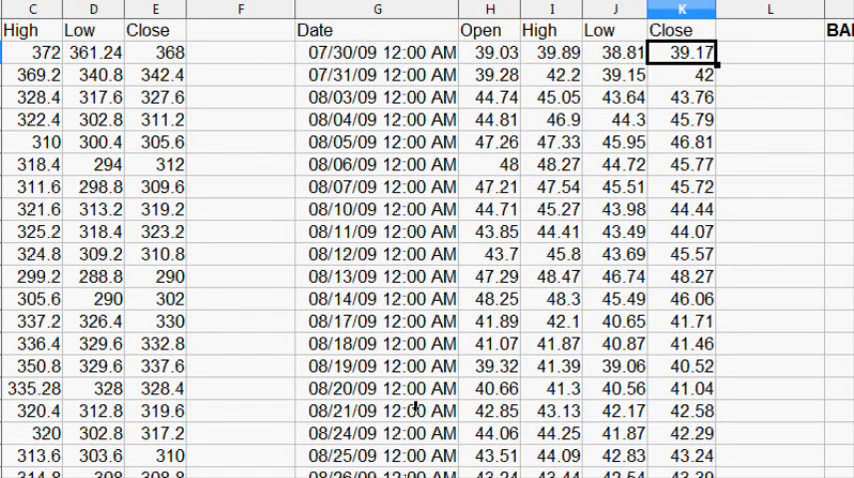
{"action": "left_click", "coordinate": [490, 52]}
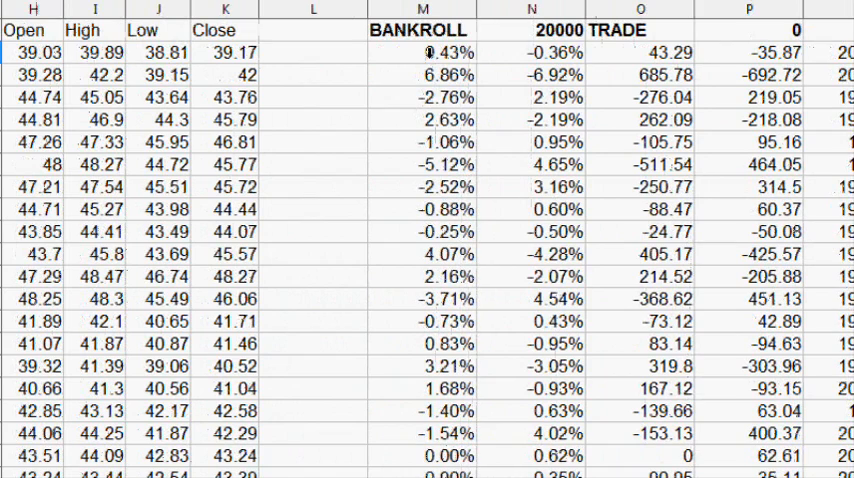
{"action": "left_click", "coordinate": [535, 53]}
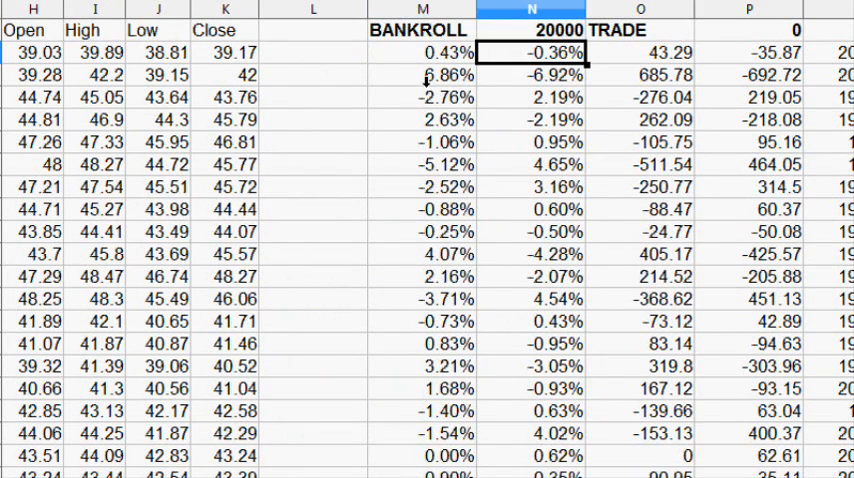
{"action": "left_click", "coordinate": [422, 52]}
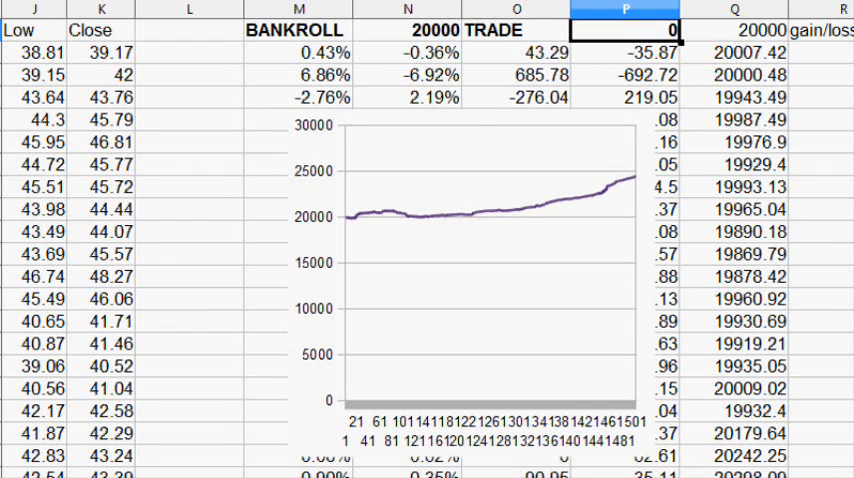
Step: Enter 7, then 29.99 as the trade commission in P1
{"action": "type", "text": "7"}
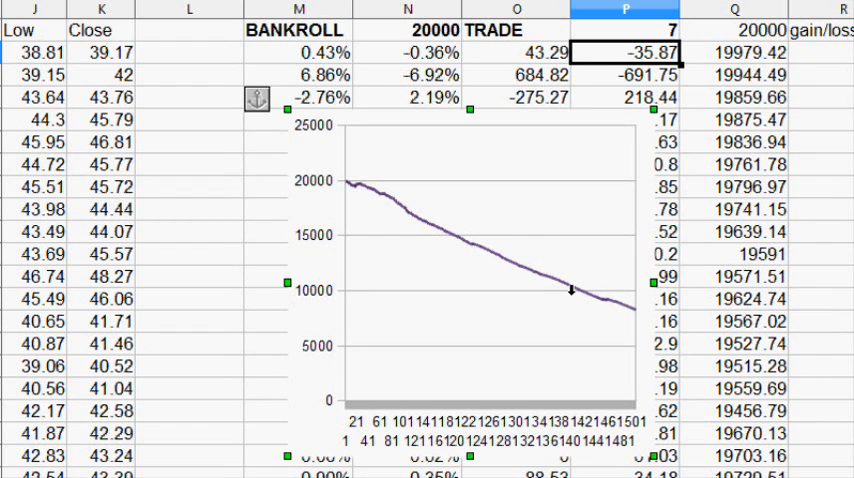
{"action": "mouse_move", "coordinate": [482, 247]}
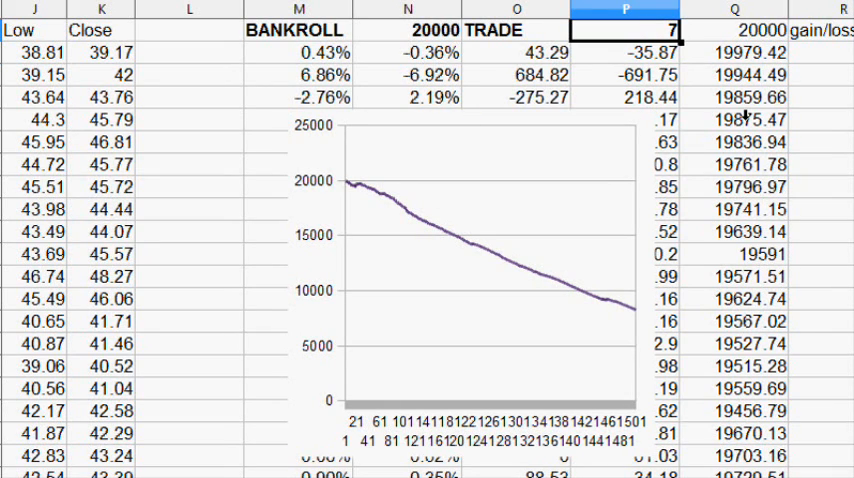
{"action": "type", "text": "9.99"}
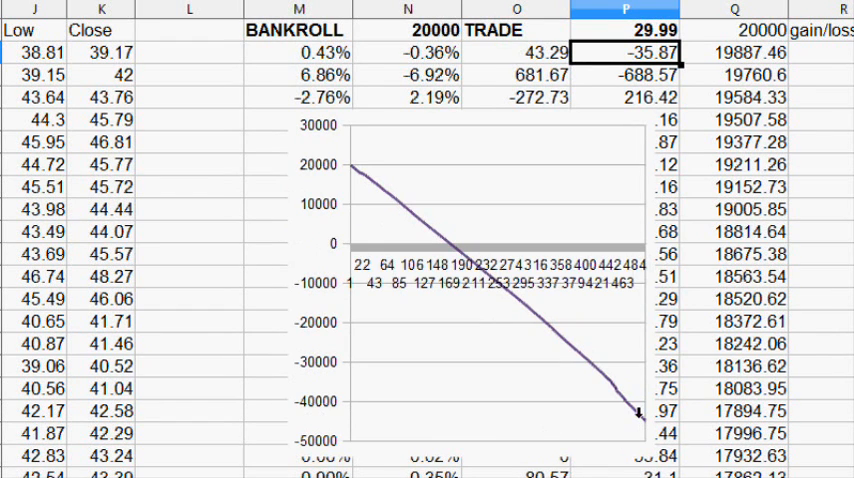
{"action": "mouse_move", "coordinate": [445, 217]}
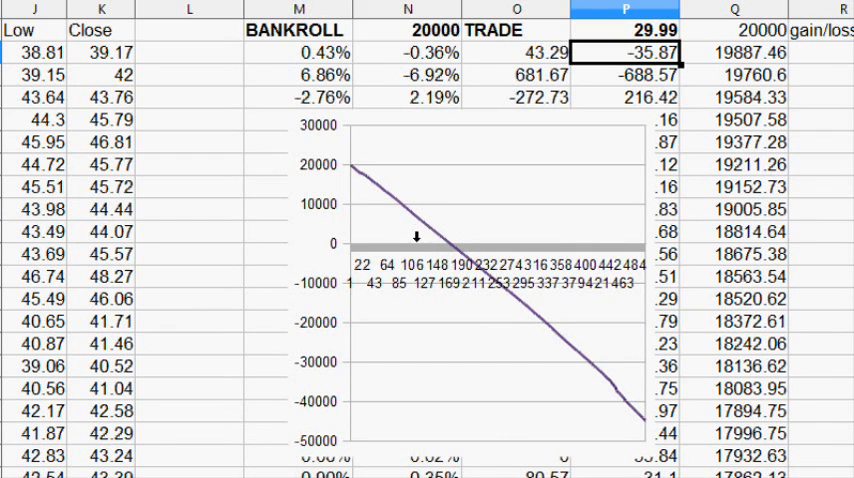
{"action": "mouse_move", "coordinate": [620, 133]}
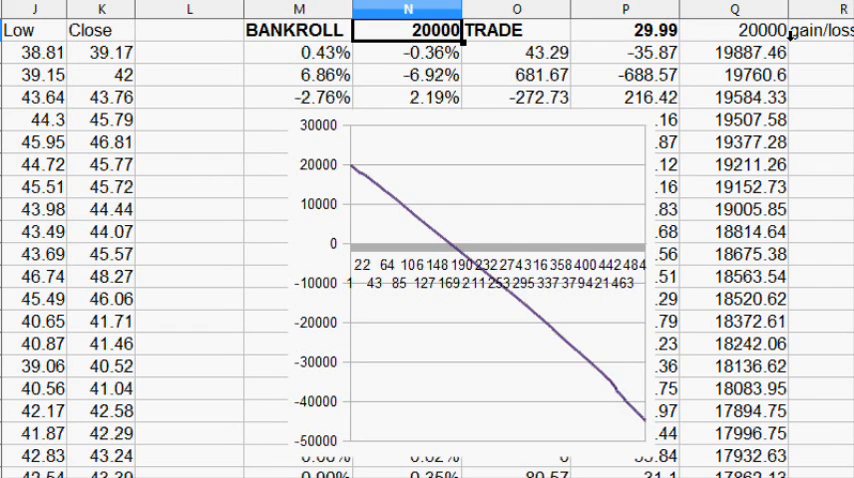
Step: Enter 100000 as the bankroll in N1 and 9 as the trade commission in P1
{"action": "type", "text": "1"}
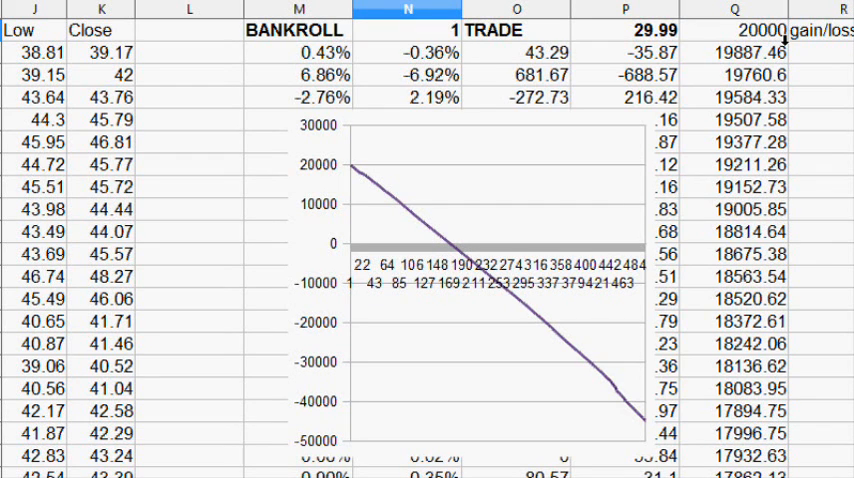
{"action": "type", "text": "1000"}
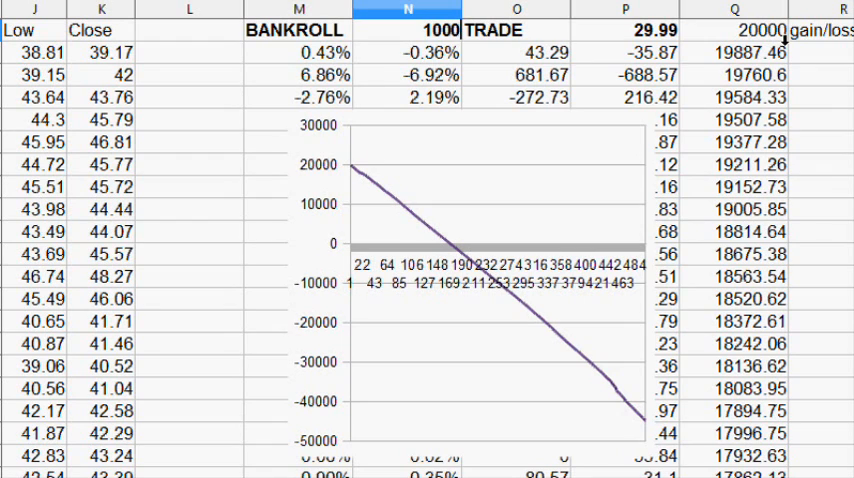
{"action": "type", "text": "100000"}
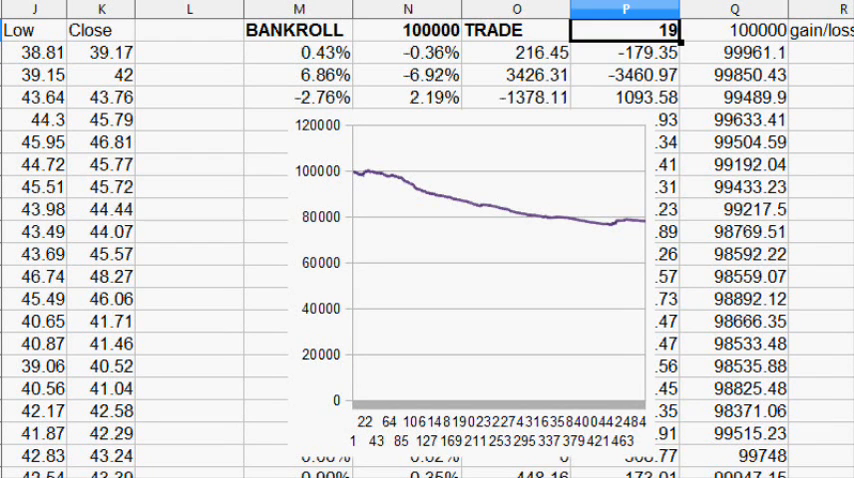
{"action": "type", "text": "9"}
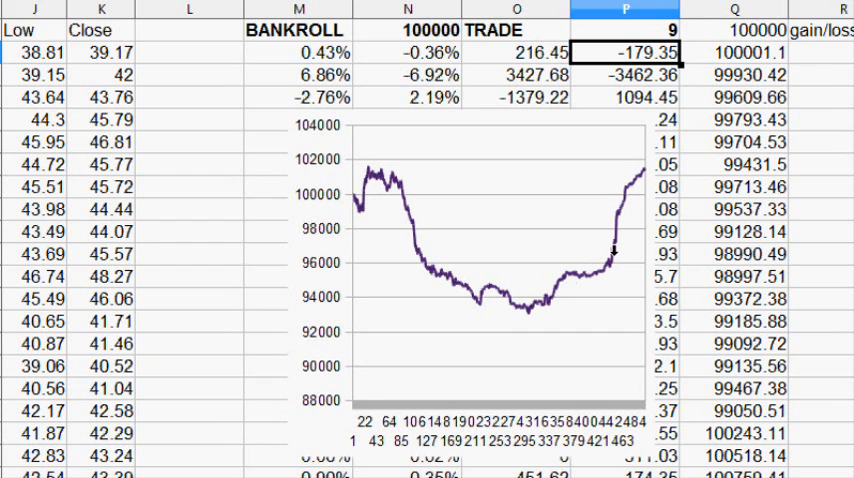
{"action": "mouse_move", "coordinate": [550, 307]}
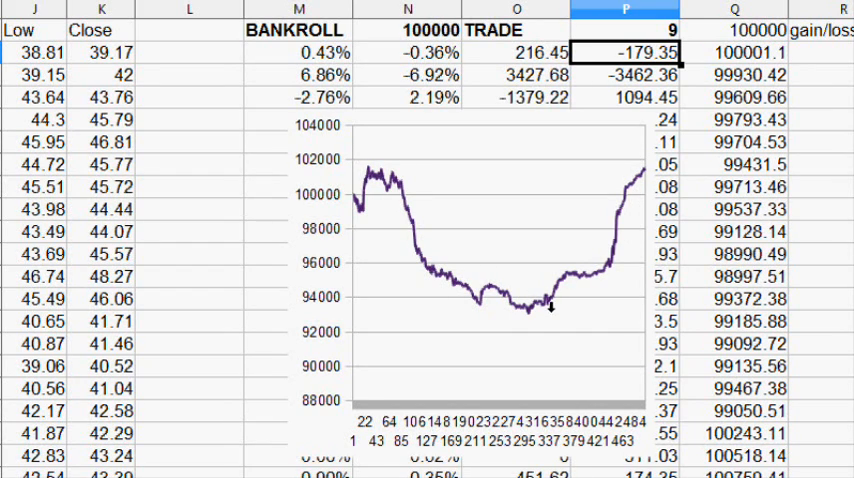
{"action": "mouse_move", "coordinate": [660, 150]}
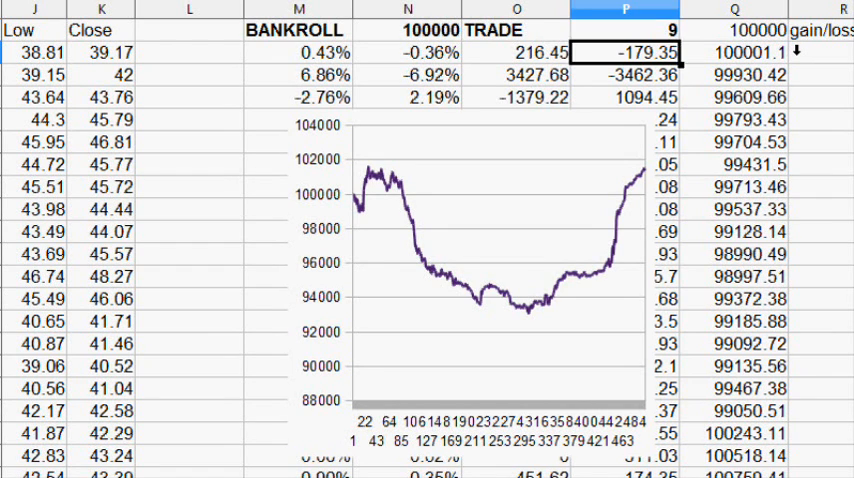
Step: Enter 100000000 as the bankroll in N1, then inspect bankroll values in column Q and returns in N
{"action": "left_click", "coordinate": [407, 11]}
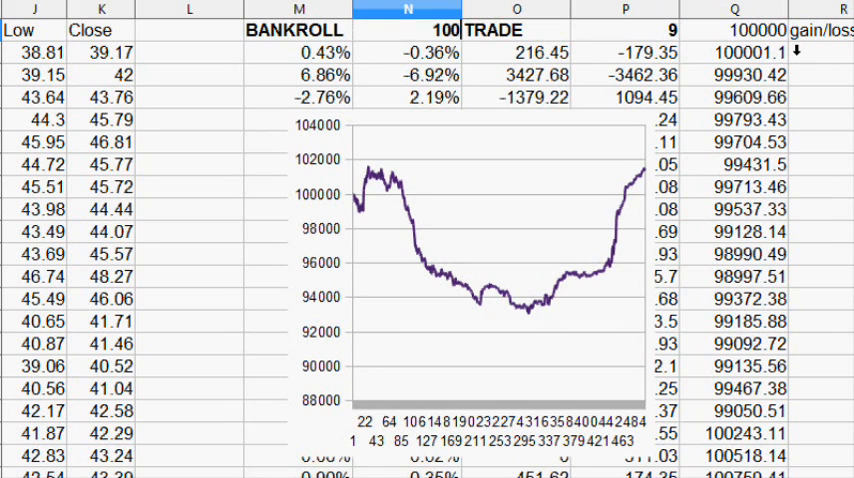
{"action": "type", "text": "100000000"}
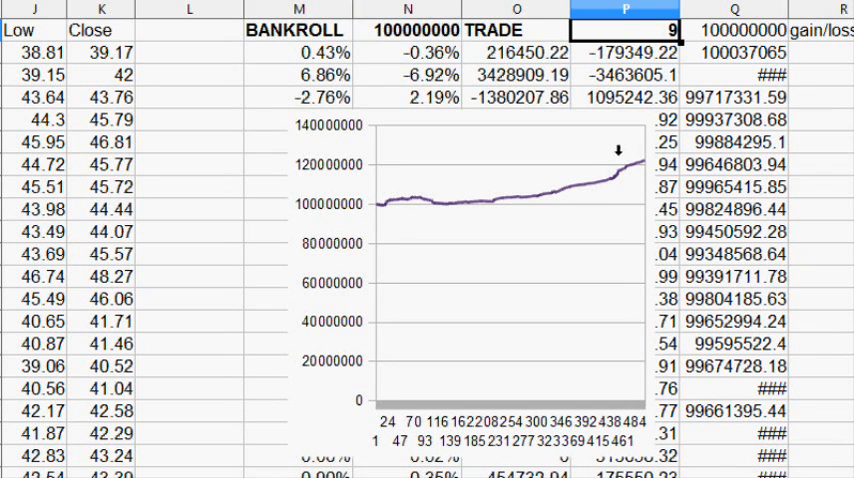
{"action": "left_click", "coordinate": [735, 176]}
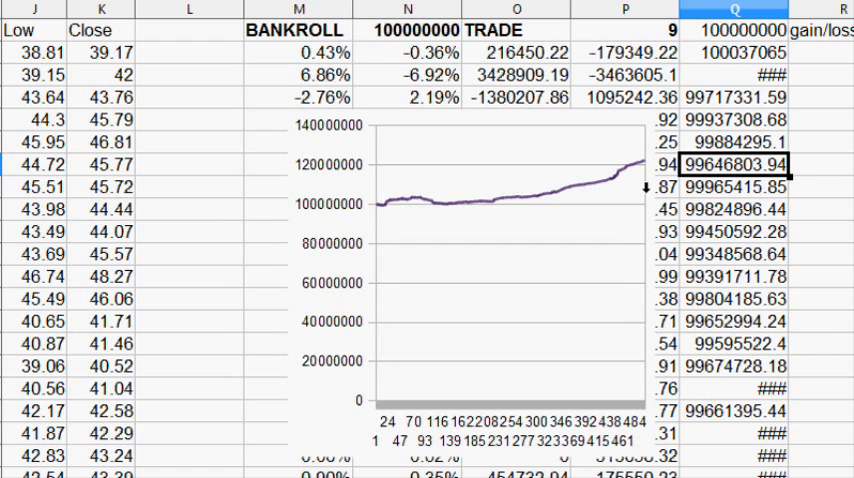
{"action": "left_click", "coordinate": [410, 52]}
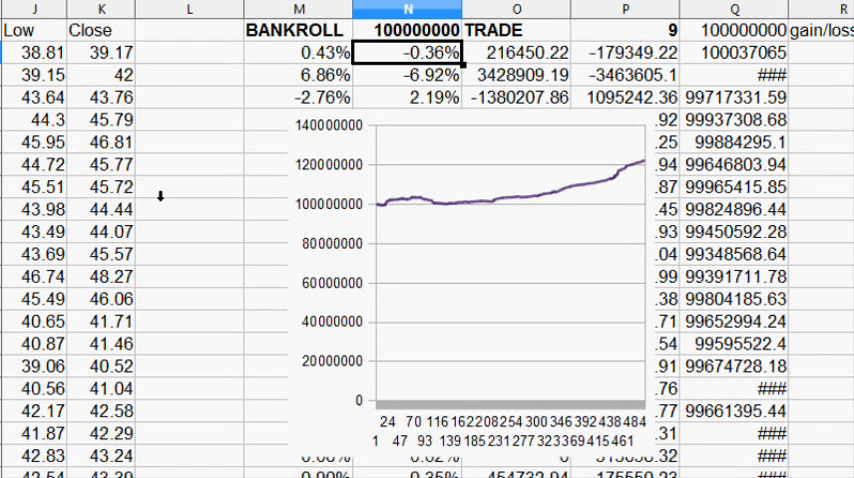
{"action": "left_click", "coordinate": [189, 210]}
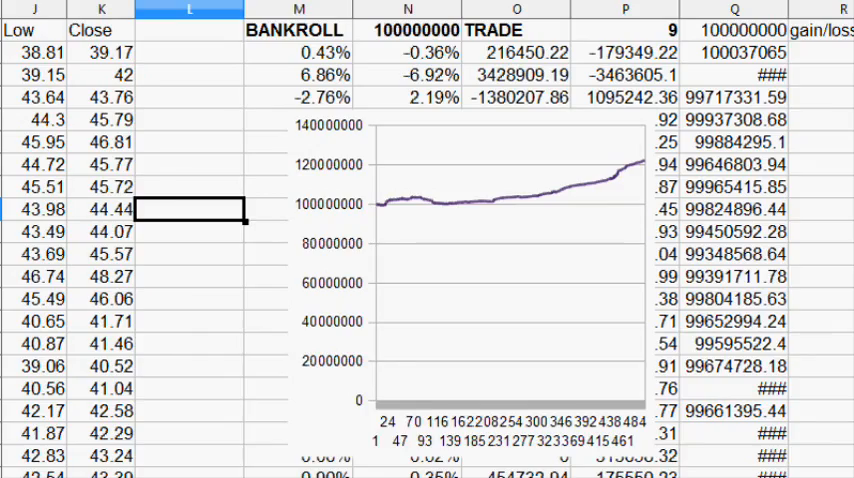
{"action": "scroll", "scroll_direction": "left", "scroll_amount": 3}
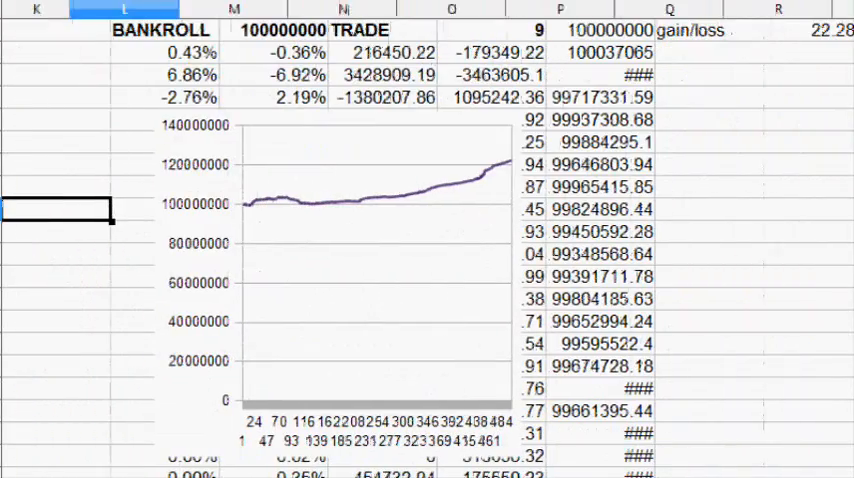
{"action": "scroll", "scroll_direction": "right", "scroll_amount": 3}
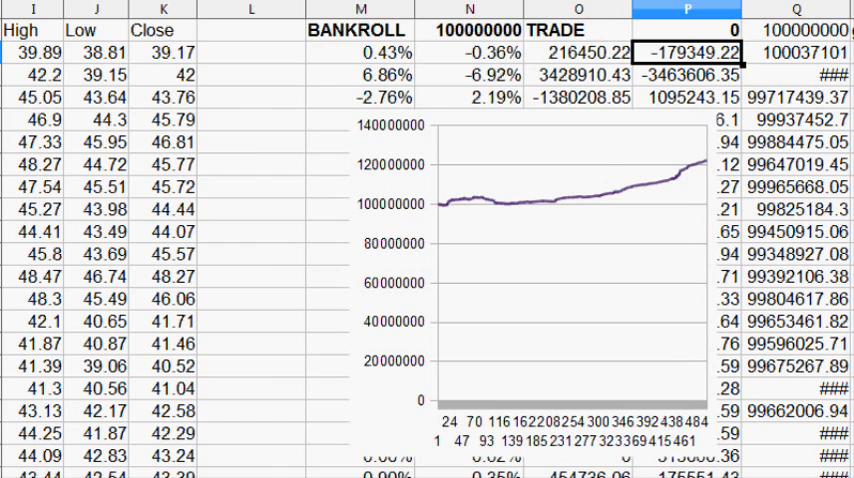
{"action": "scroll", "scroll_direction": "right", "scroll_amount": 3}
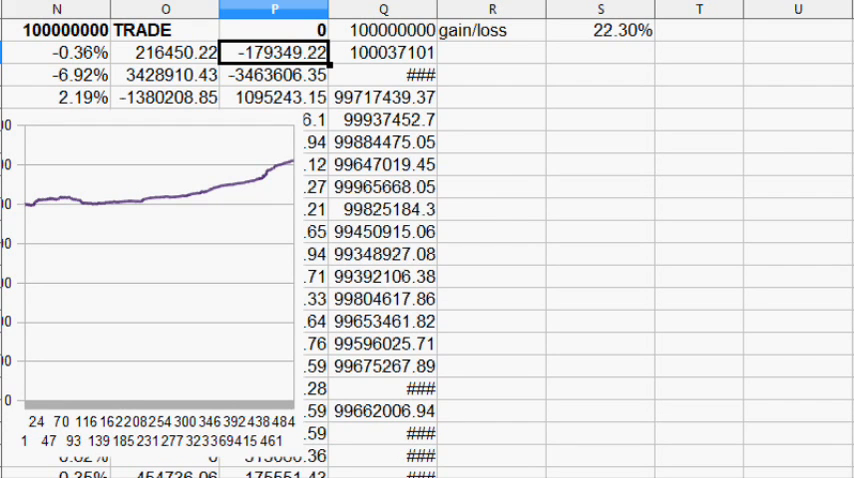
{"action": "scroll", "scroll_direction": "left", "scroll_amount": 3}
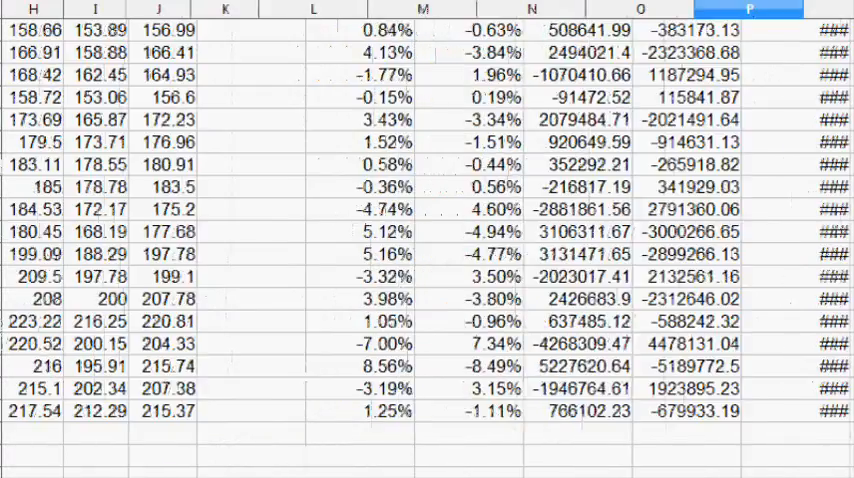
{"action": "scroll", "scroll_direction": "right", "scroll_amount": 3}
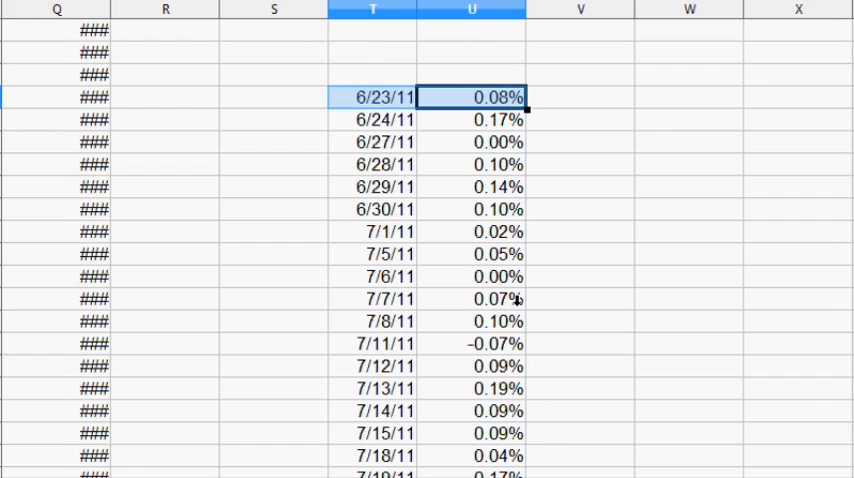
{"action": "scroll", "scroll_direction": "down", "scroll_amount": 3}
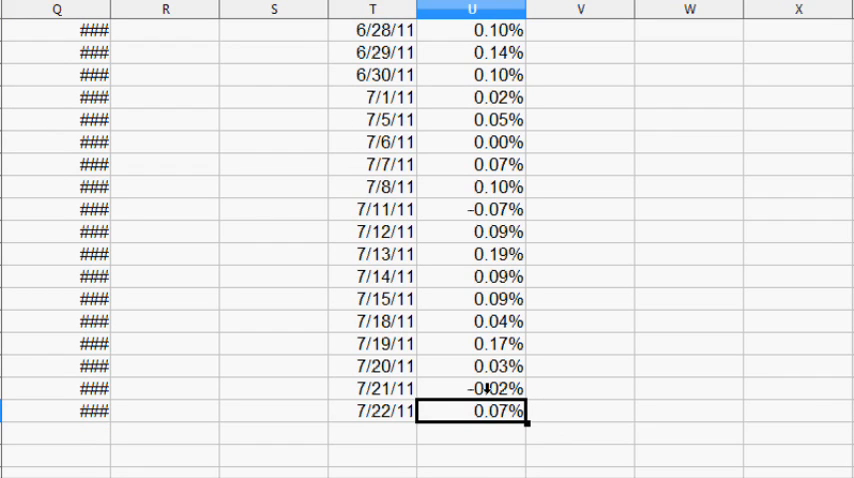
{"action": "key", "text": "Up"}
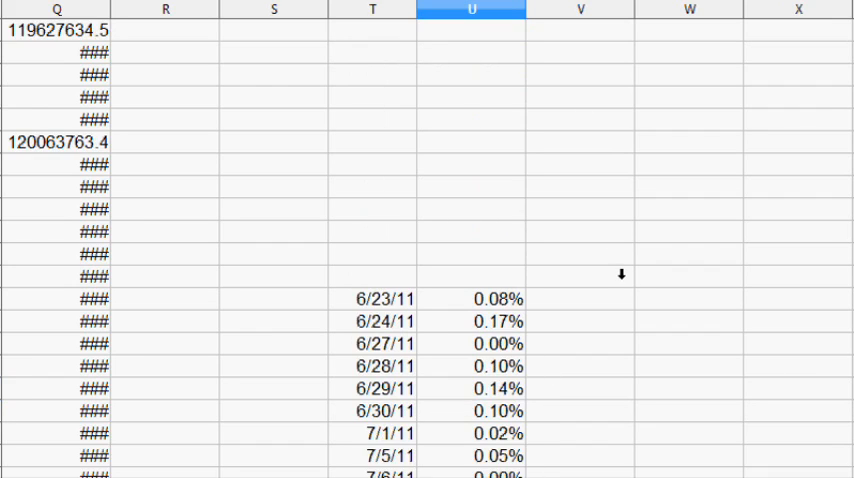
{"action": "scroll", "scroll_direction": "down", "scroll_amount": 3}
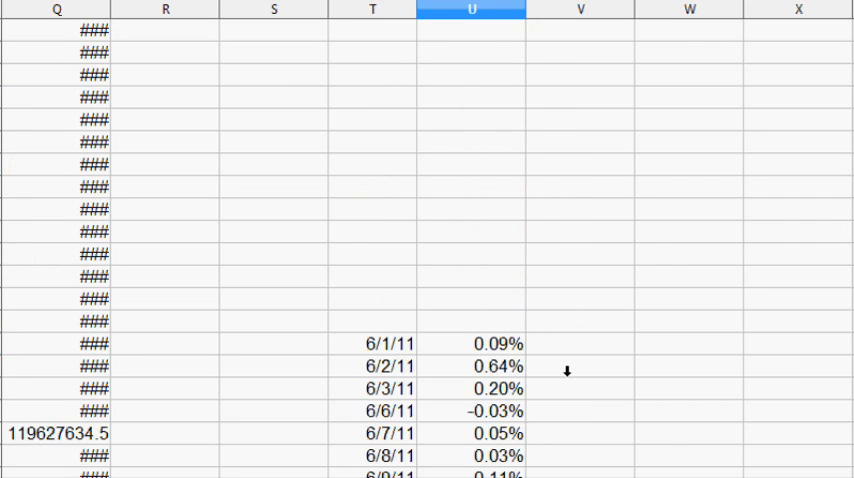
{"action": "left_click", "coordinate": [275, 366]}
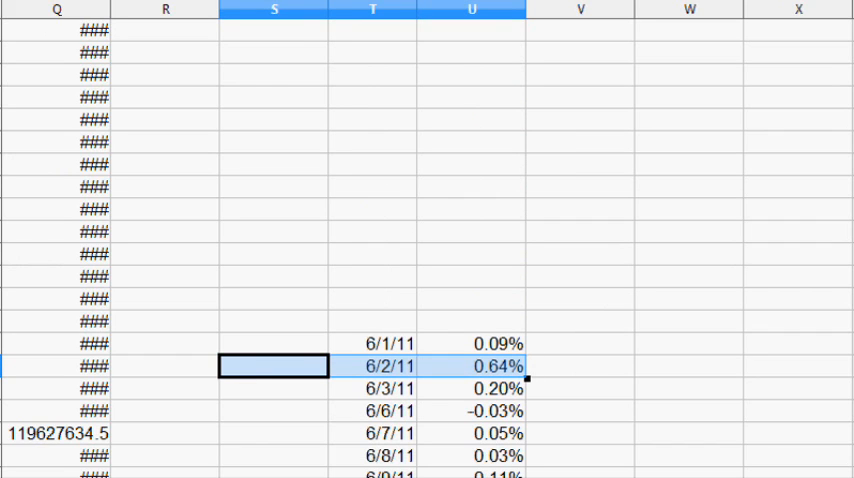
{"action": "scroll", "scroll_direction": "left", "scroll_amount": 3}
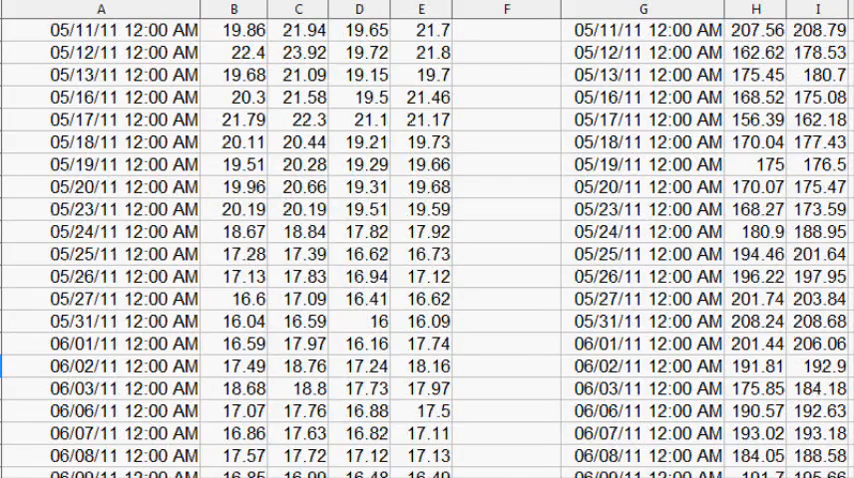
{"action": "scroll", "scroll_direction": "right", "scroll_amount": 3}
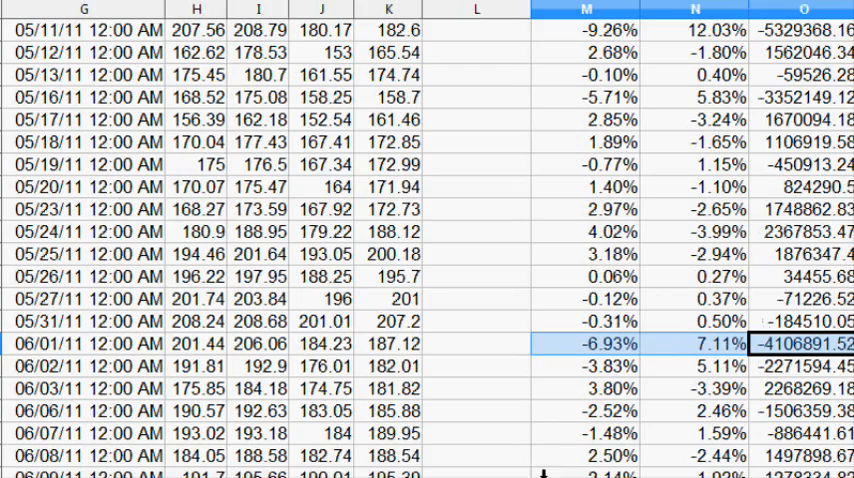
{"action": "scroll", "scroll_direction": "right", "scroll_amount": 3}
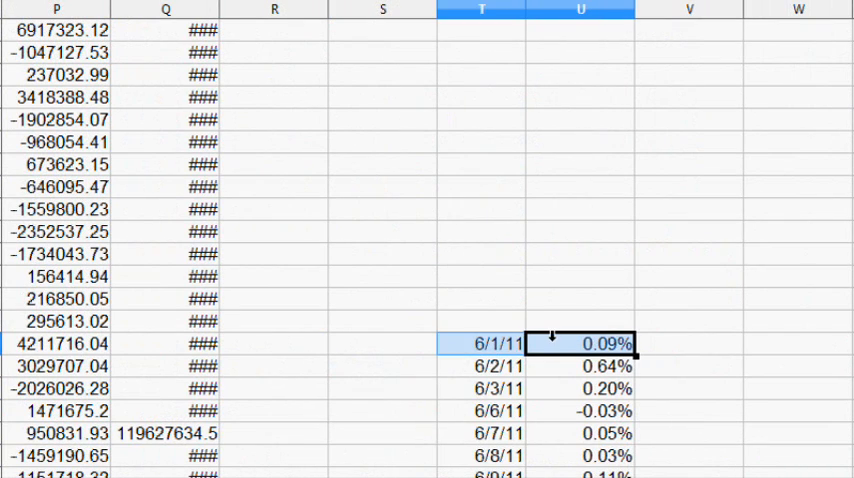
{"action": "scroll", "scroll_direction": "down", "scroll_amount": 3}
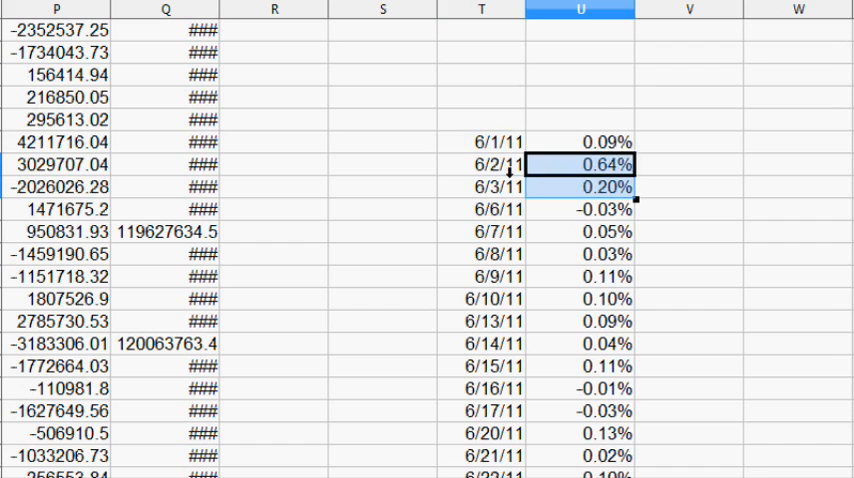
{"action": "scroll", "scroll_direction": "down", "scroll_amount": 3}
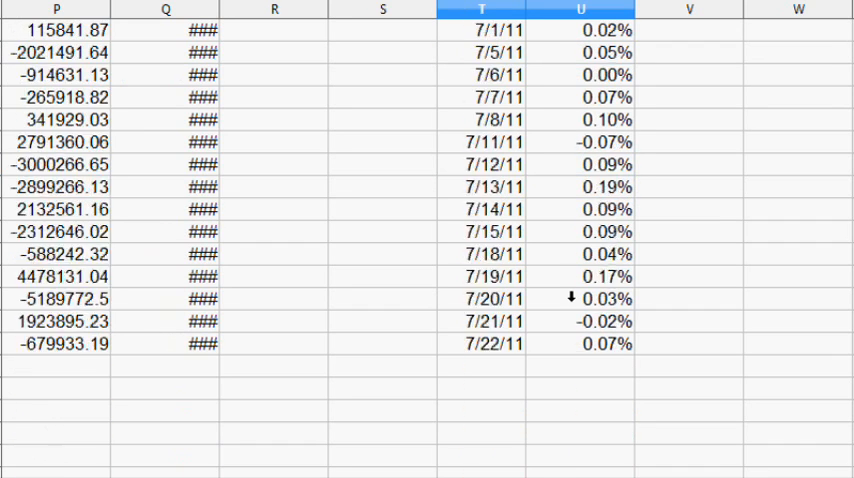
{"action": "scroll", "scroll_direction": "up", "scroll_amount": 3}
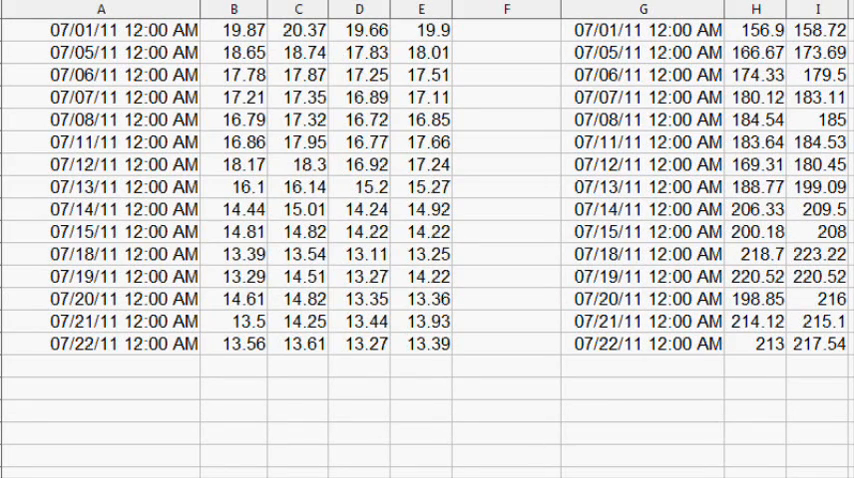
Step: Replace the July 22 prices in columns I and K with 818 and 800
{"action": "scroll", "scroll_direction": "right", "scroll_amount": 3}
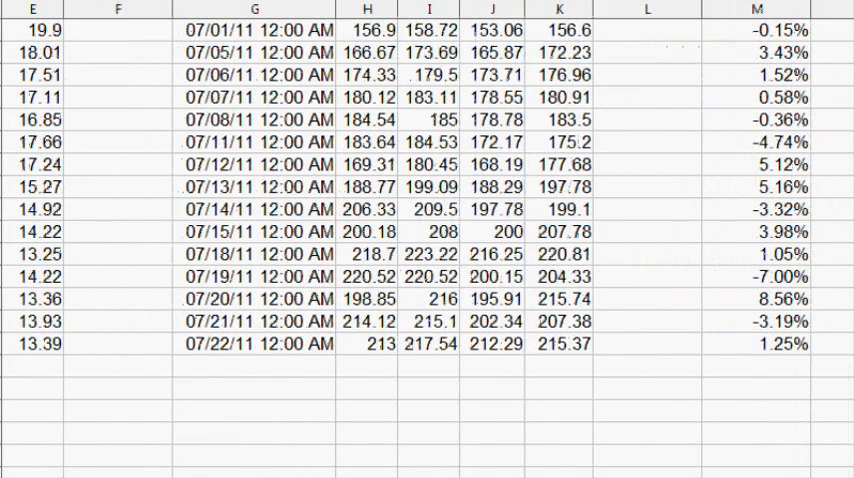
{"action": "left_click", "coordinate": [367, 343]}
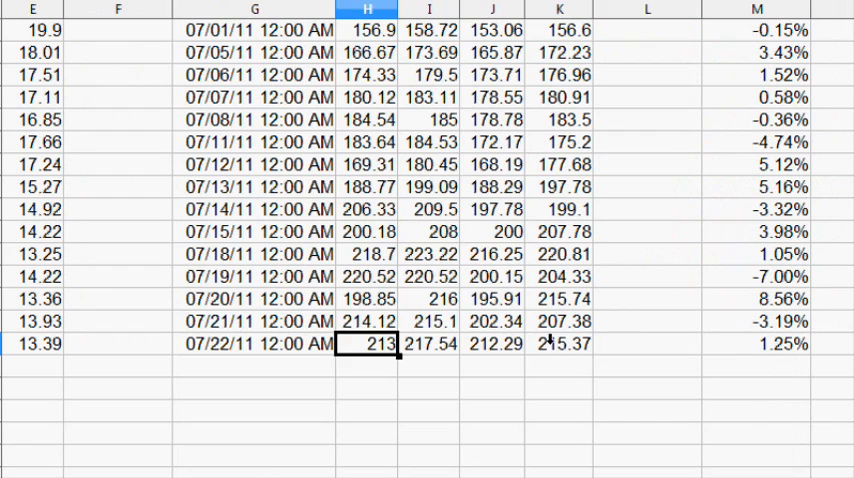
{"action": "left_click", "coordinate": [559, 344]}
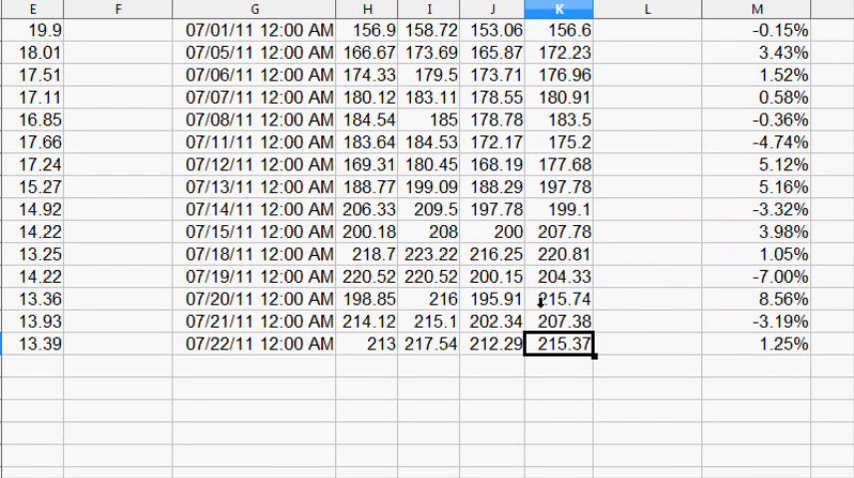
{"action": "mouse_move", "coordinate": [450, 335]}
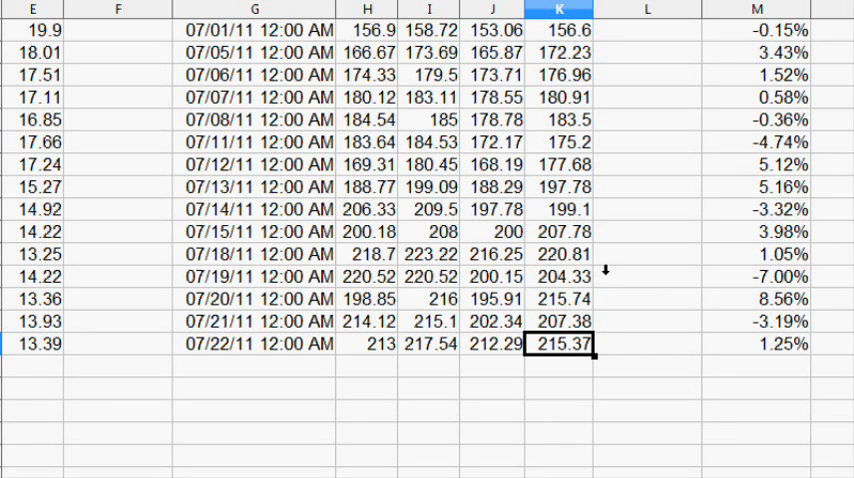
{"action": "type", "text": "800"}
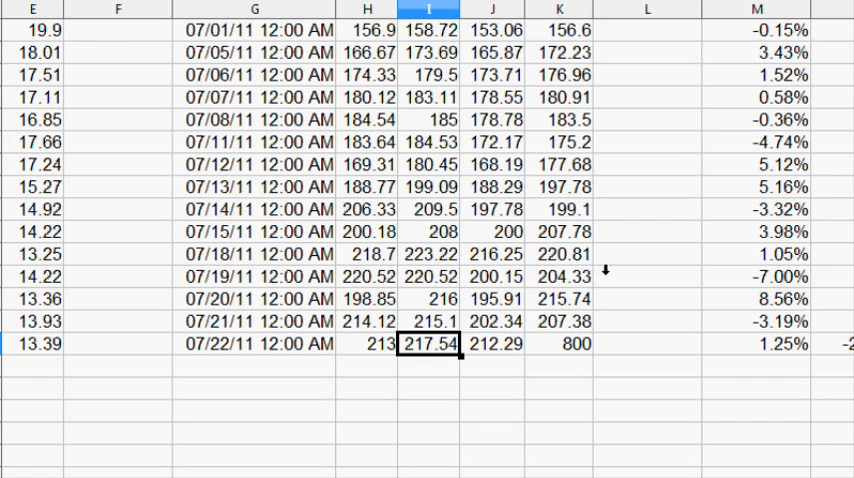
{"action": "type", "text": "818"}
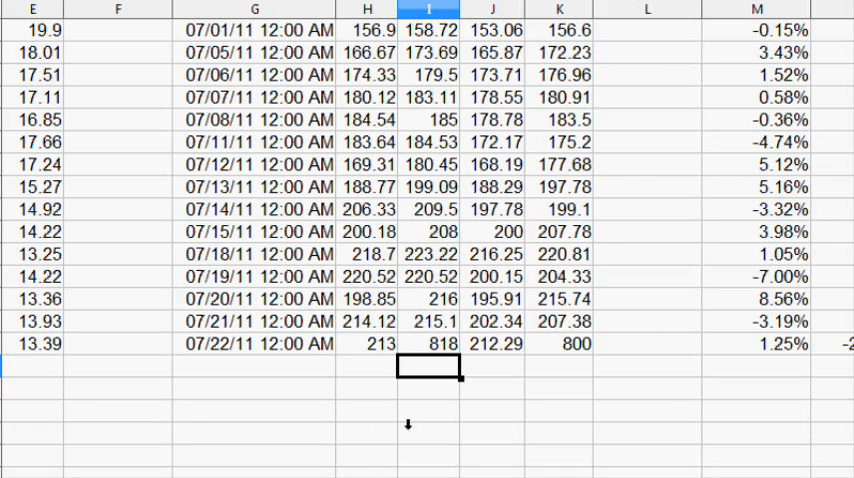
Step: Enter 2.1 and 2.2 as the July 22 prices in columns D and E
{"action": "scroll", "scroll_direction": "left", "scroll_amount": 3}
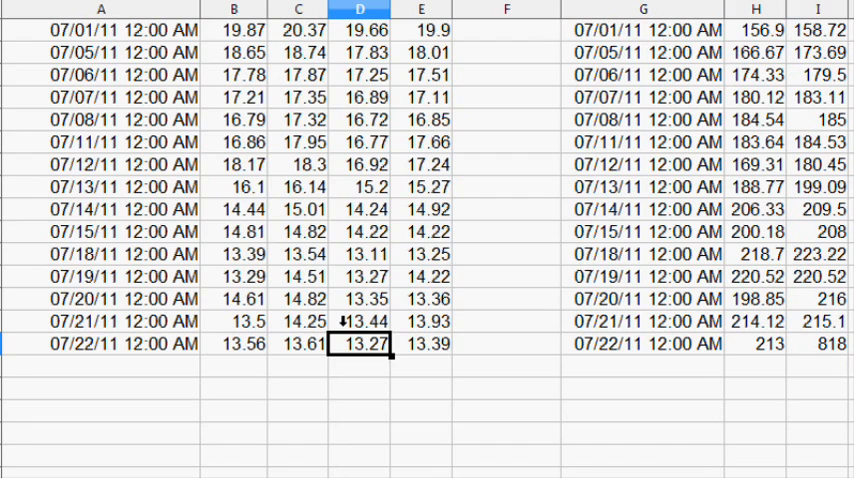
{"action": "type", "text": "2.1"}
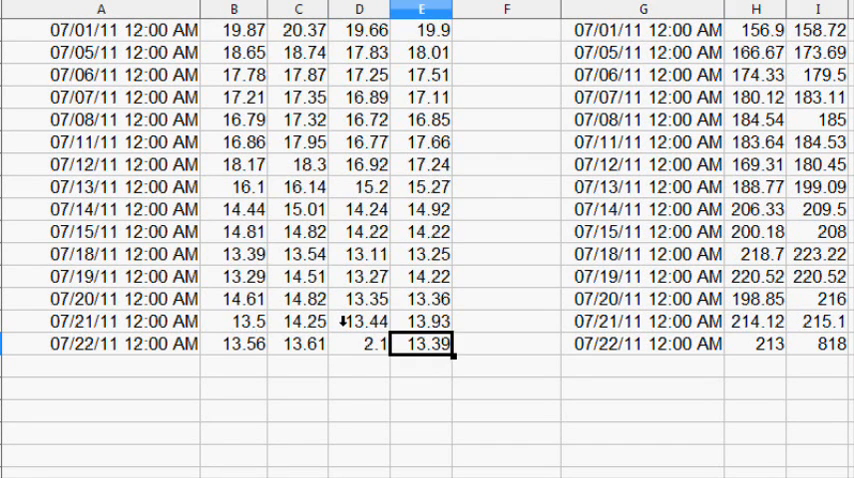
{"action": "type", "text": "2.2"}
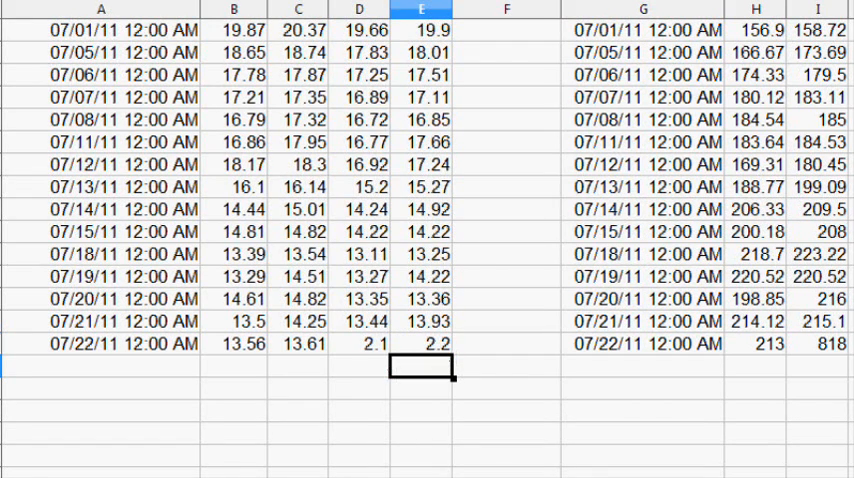
{"action": "scroll", "scroll_direction": "right", "scroll_amount": 3}
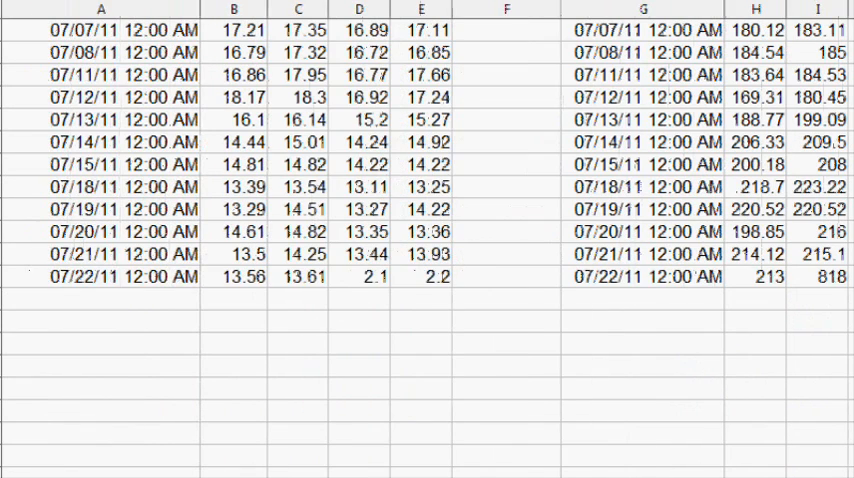
{"action": "left_click", "coordinate": [236, 277]}
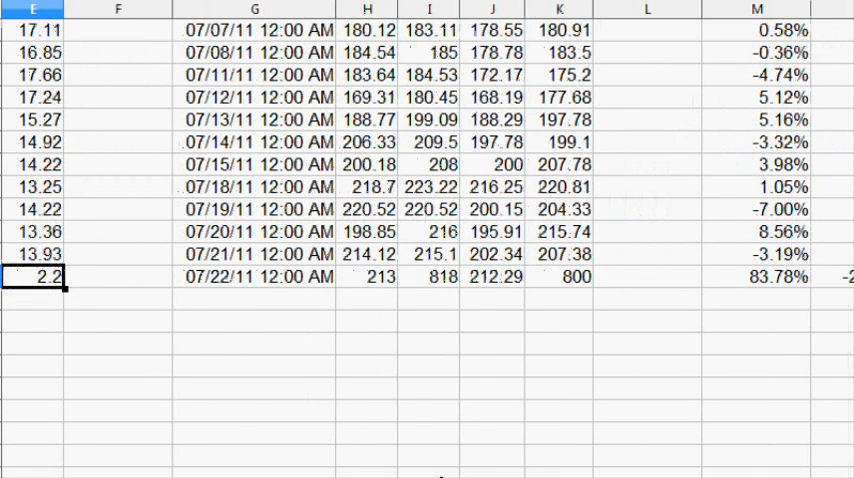
{"action": "left_click", "coordinate": [560, 276]}
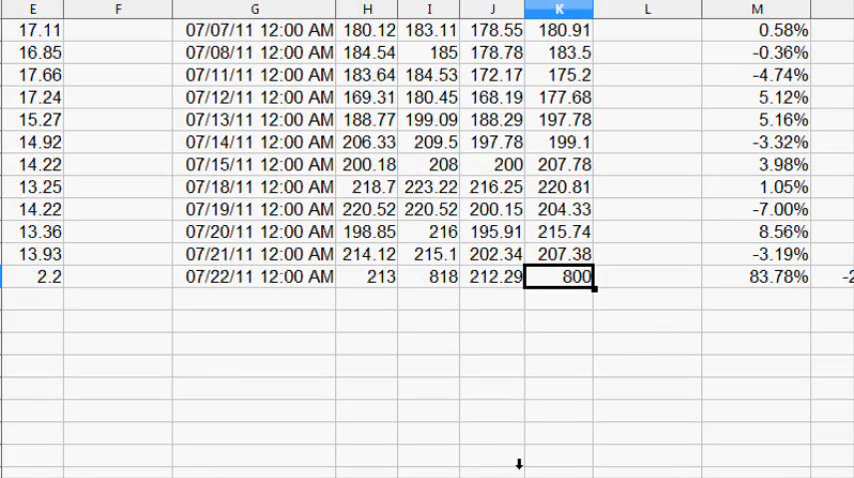
{"action": "scroll", "scroll_direction": "up", "scroll_amount": 3}
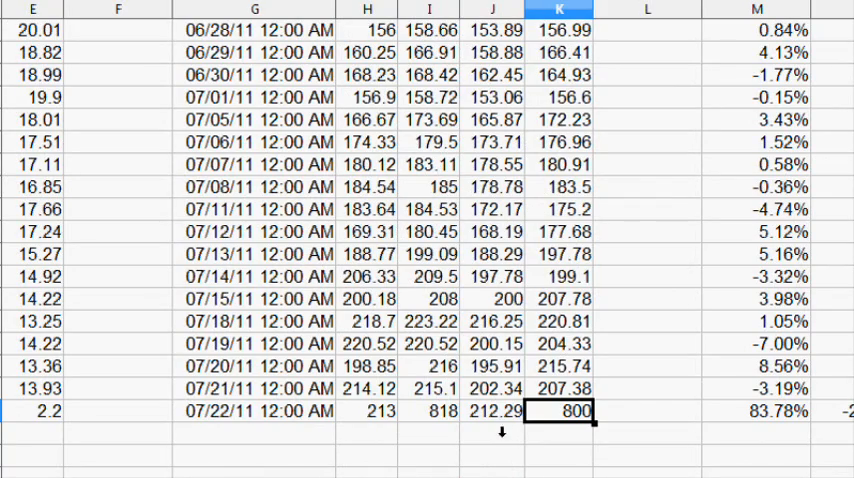
{"action": "scroll", "scroll_direction": "right", "scroll_amount": 3}
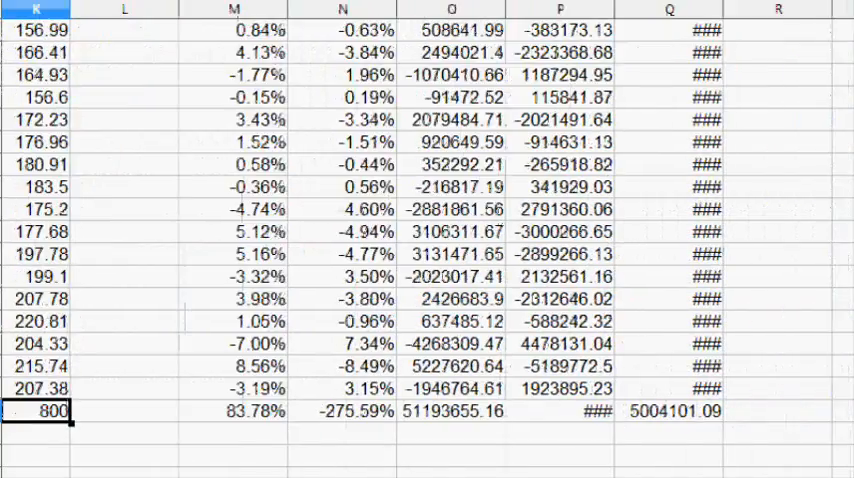
{"action": "scroll", "scroll_direction": "right", "scroll_amount": 3}
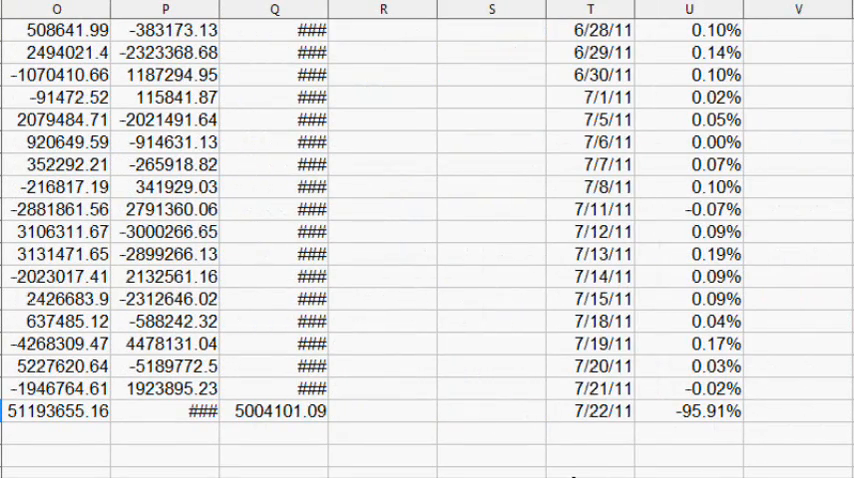
{"action": "left_click", "coordinate": [491, 236]}
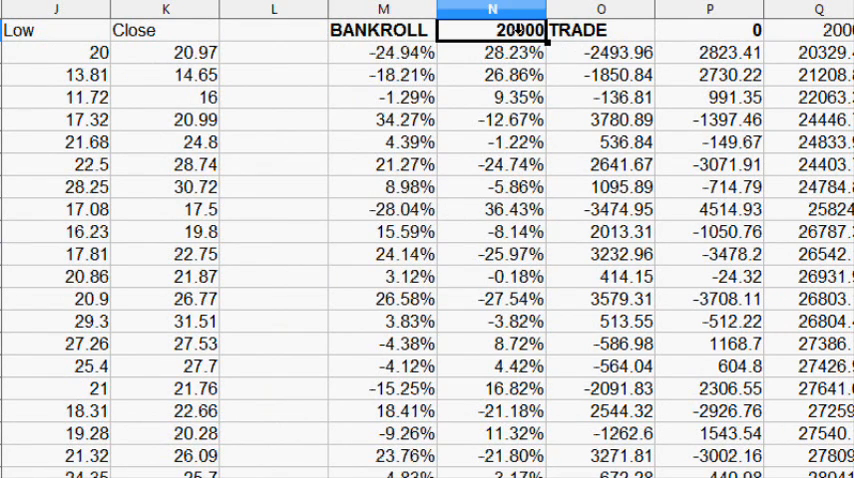
{"action": "left_click", "coordinate": [711, 9]}
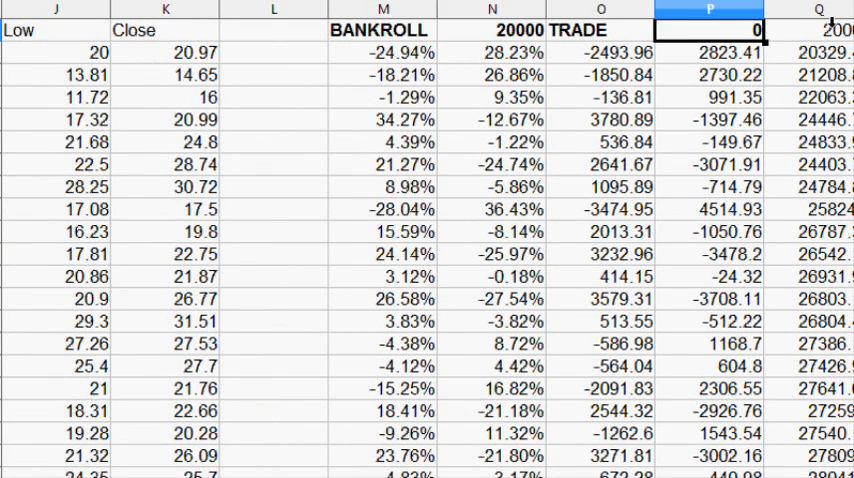
{"action": "left_click", "coordinate": [820, 11]}
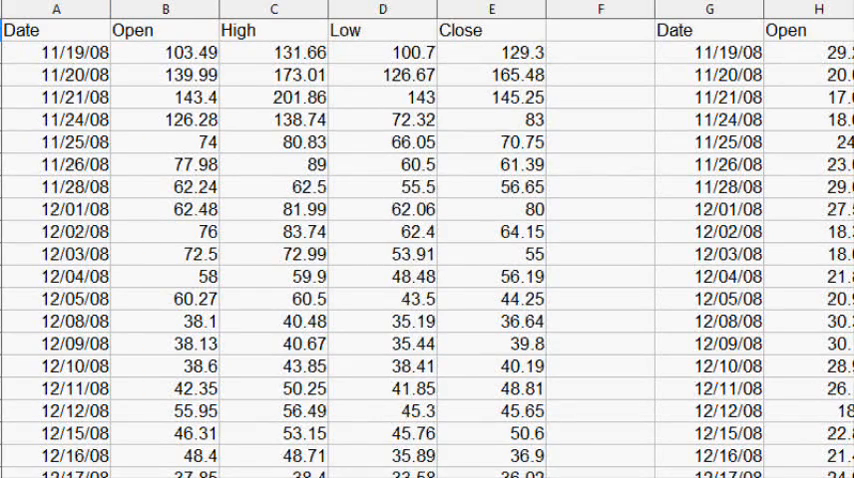
{"action": "scroll", "scroll_direction": "right", "scroll_amount": 3}
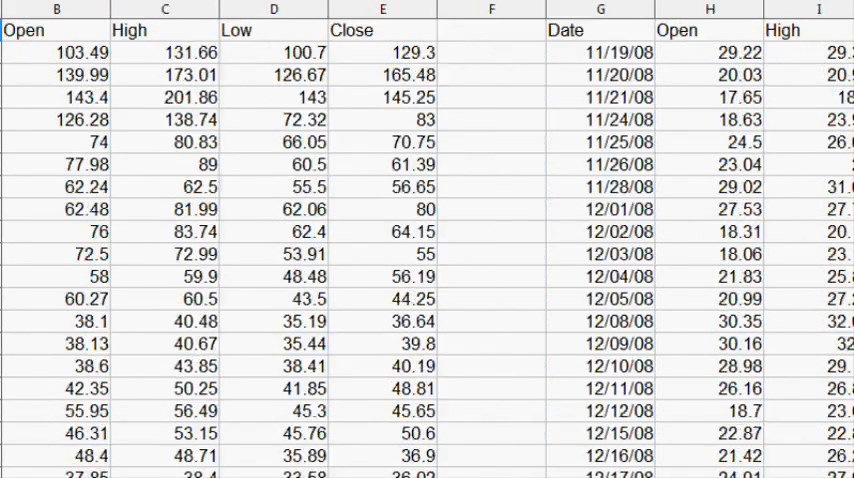
{"action": "scroll", "scroll_direction": "right", "scroll_amount": 3}
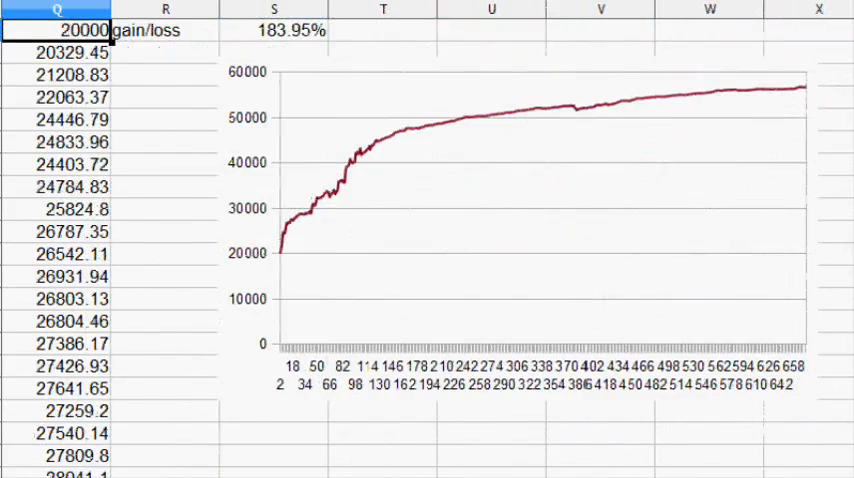
{"action": "scroll", "scroll_direction": "left", "scroll_amount": 3}
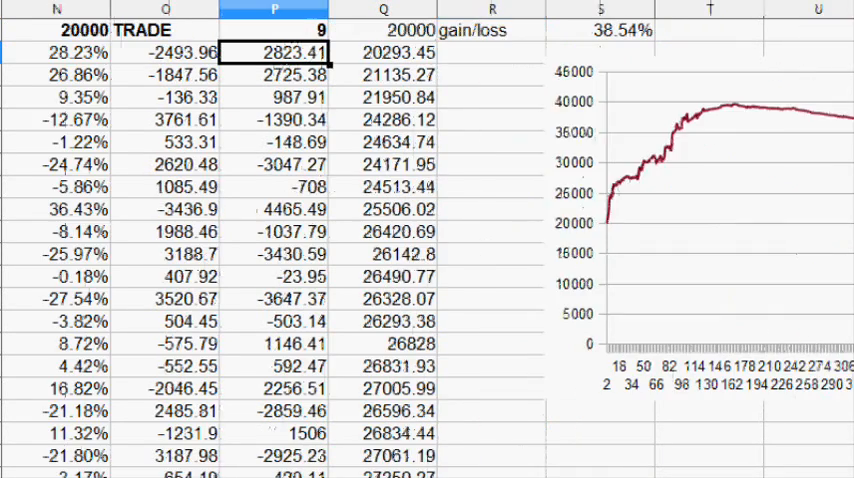
Step: Scroll right to check the 38.54% gain/loss and the downward-bending curve, then scroll back
{"action": "scroll", "scroll_direction": "right", "scroll_amount": 3}
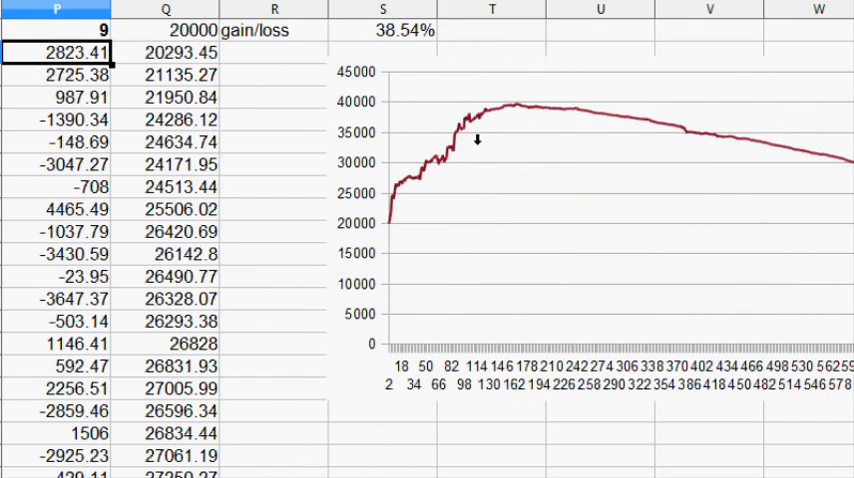
{"action": "mouse_move", "coordinate": [505, 105]}
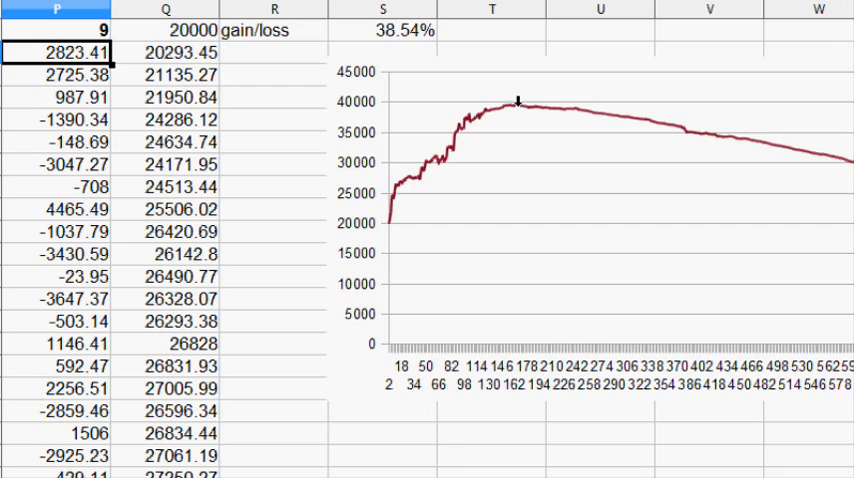
{"action": "scroll", "scroll_direction": "left", "scroll_amount": 3}
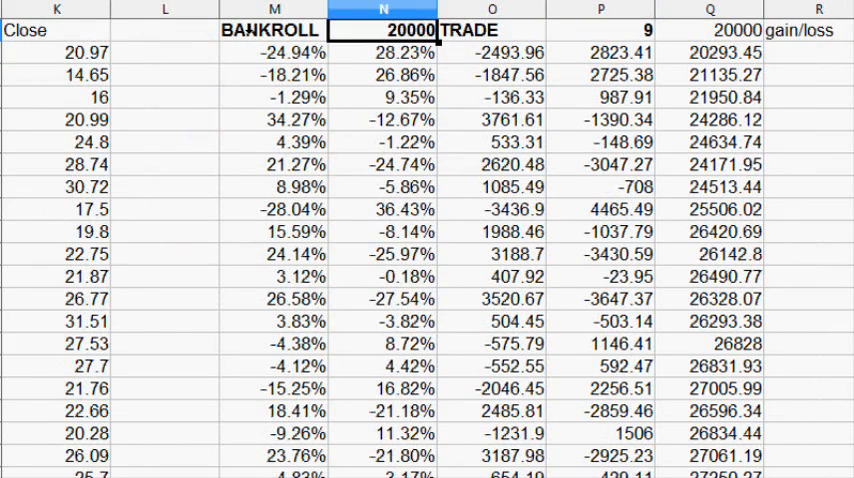
Step: Enter 100000 in the BANKROLL cell N1, then reselect it
{"action": "type", "text": "100000"}
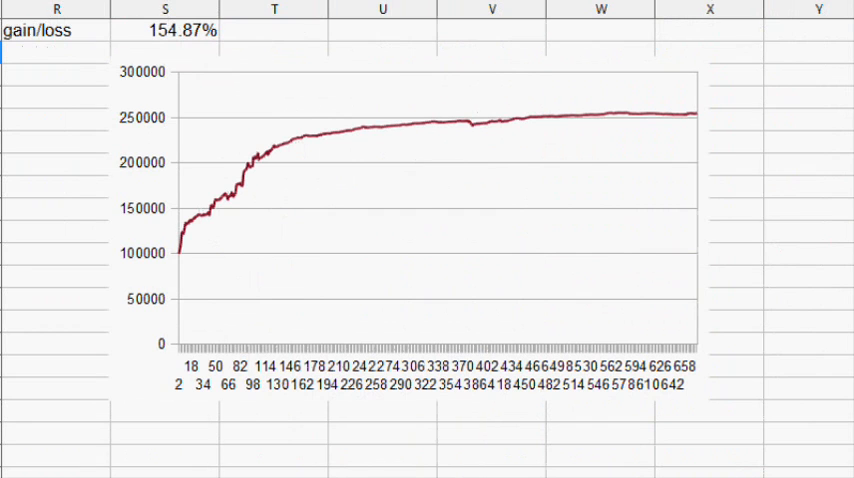
{"action": "left_click", "coordinate": [165, 30]}
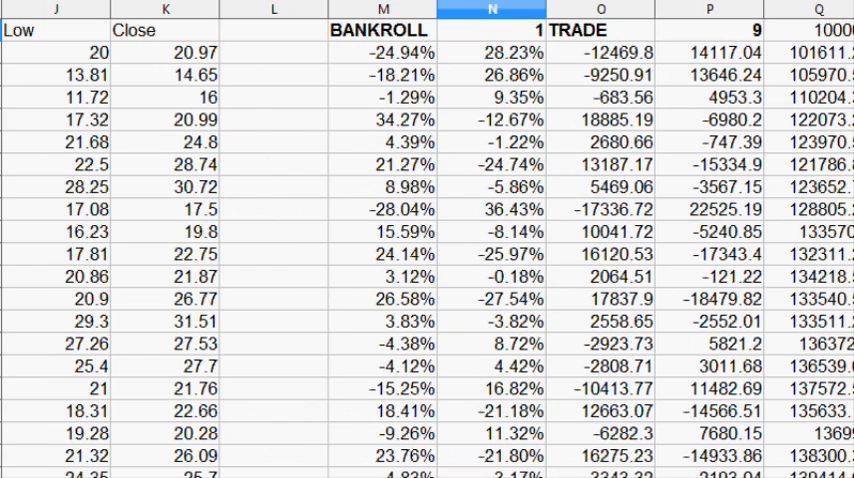
Step: Enter 1000000 as the bankroll in N1 and 5 as the commission in P1
{"action": "type", "text": "1000000"}
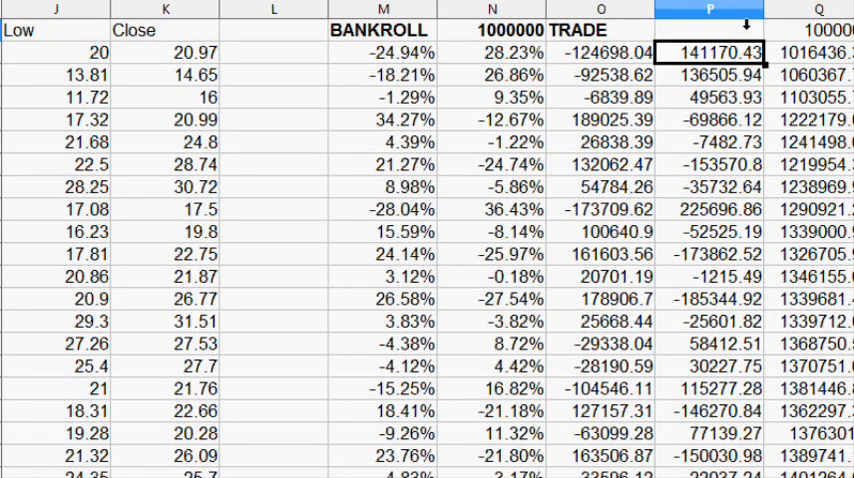
{"action": "type", "text": "5"}
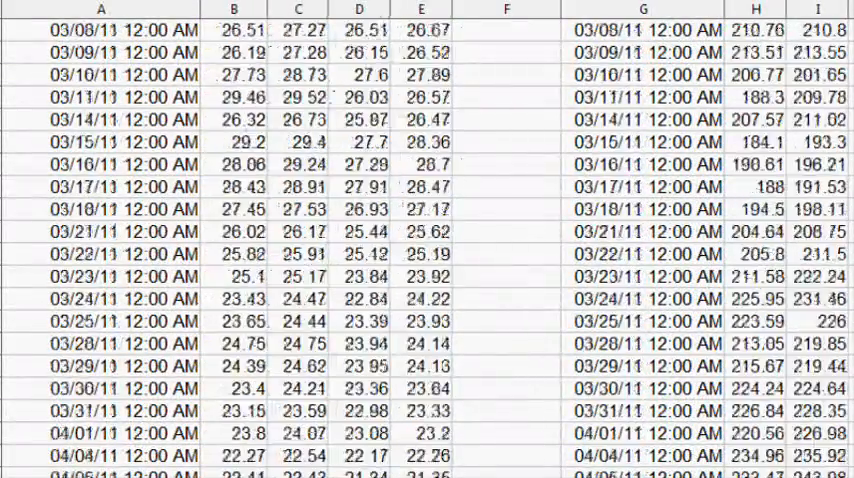
Step: Copy the 07/21/11 prices of both tables over the faulty 07/22/11 rows
{"action": "scroll", "scroll_direction": "down", "scroll_amount": 3}
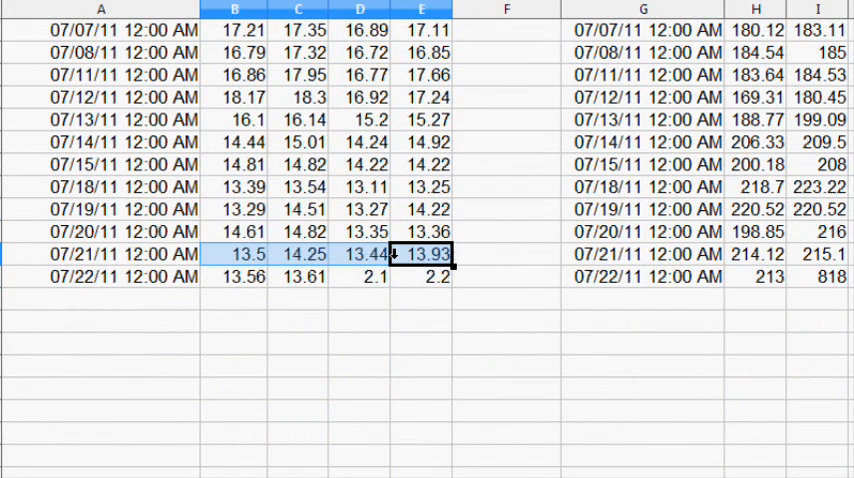
{"action": "right_click", "coordinate": [235, 277]}
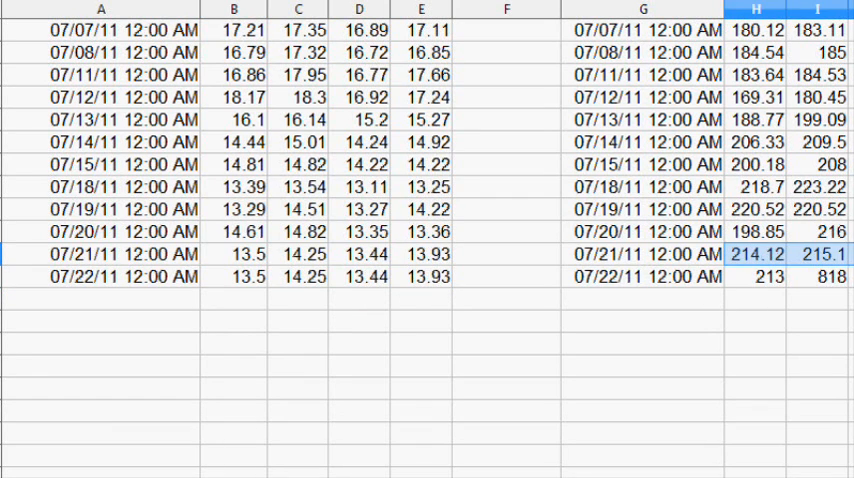
{"action": "right_click", "coordinate": [756, 277]}
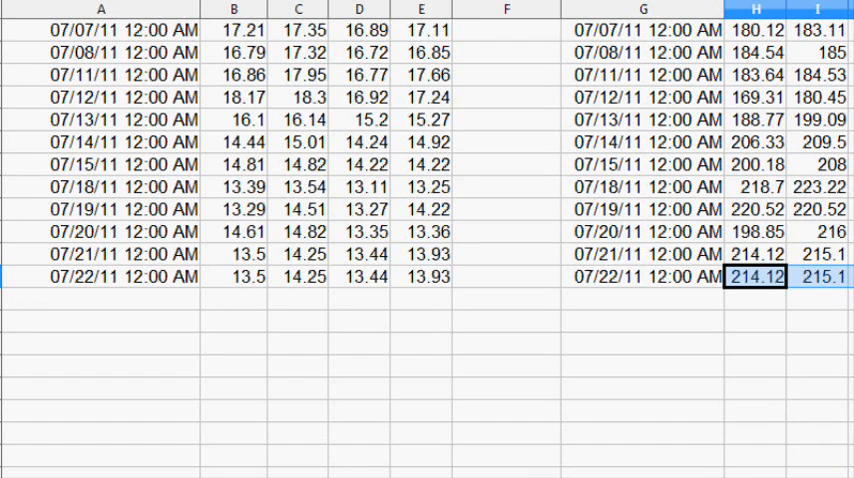
{"action": "scroll", "scroll_direction": "right", "scroll_amount": 3}
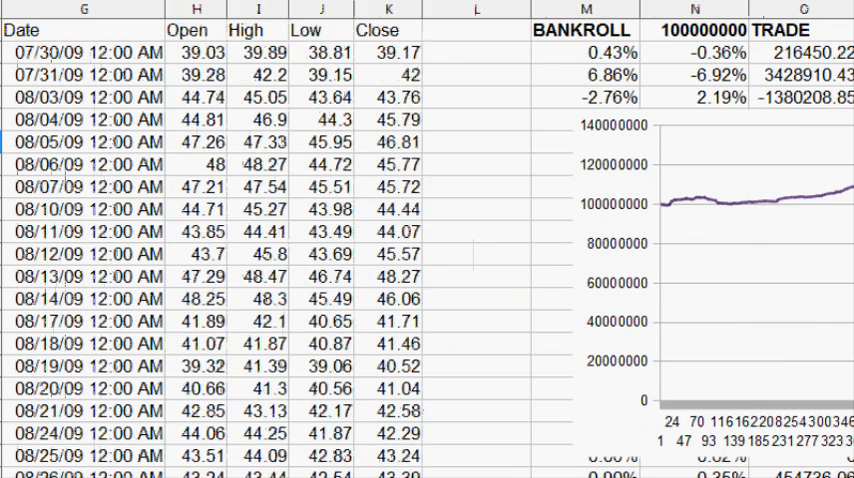
Step: On the other simulation sheet, change the bankroll in N1 from 100000000 to 1000000
{"action": "scroll", "scroll_direction": "right", "scroll_amount": 3}
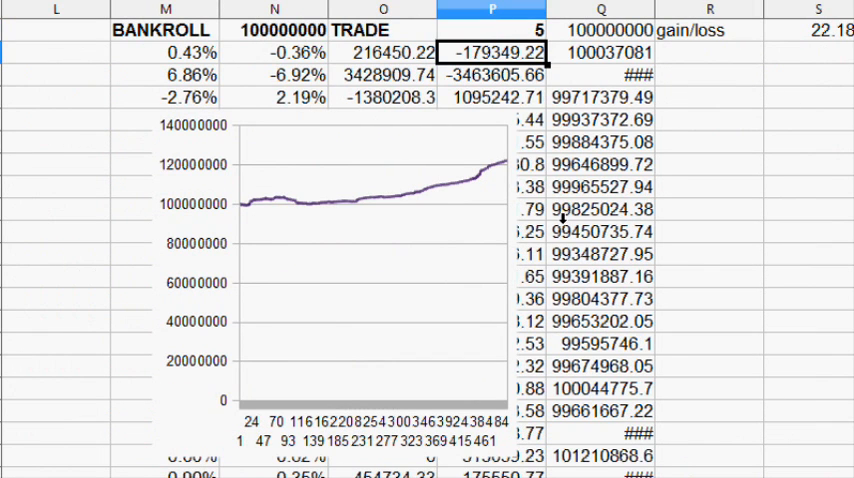
{"action": "scroll", "scroll_direction": "down", "scroll_amount": 3}
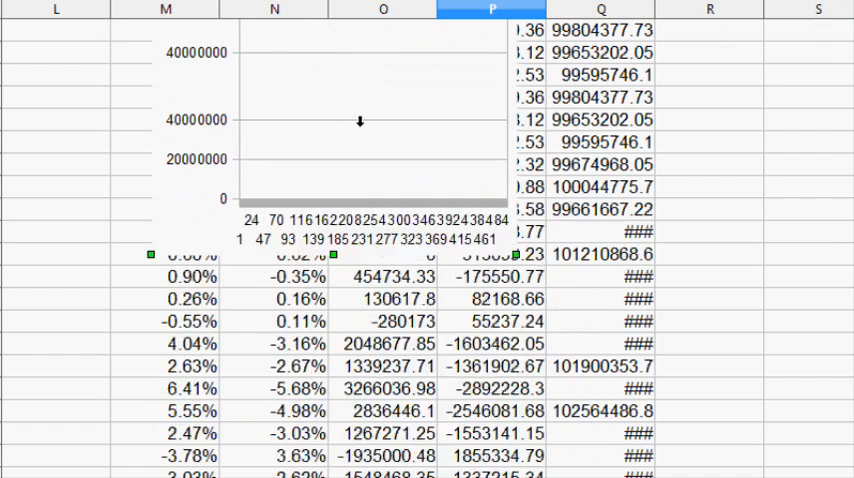
{"action": "scroll", "scroll_direction": "up", "scroll_amount": 3}
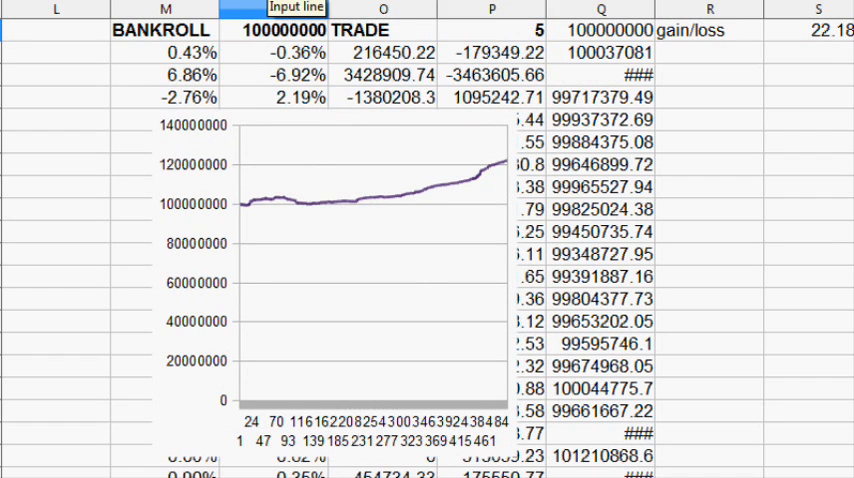
{"action": "type", "text": "1000000"}
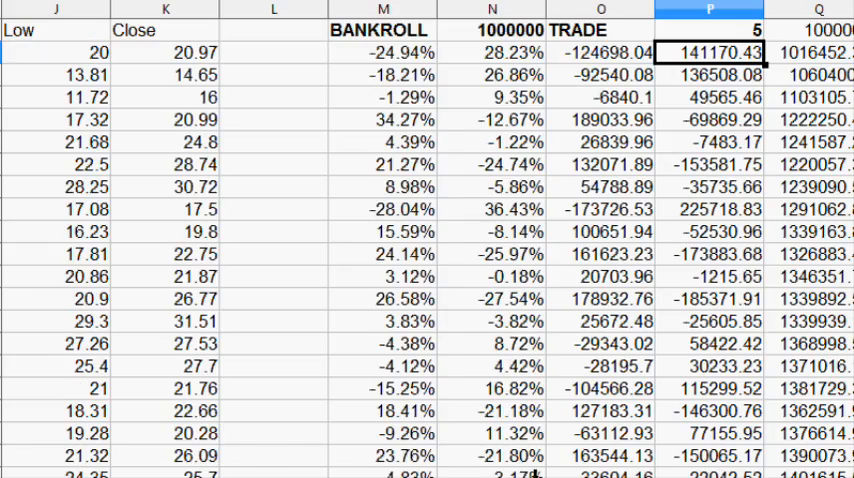
{"action": "scroll", "scroll_direction": "right", "scroll_amount": 3}
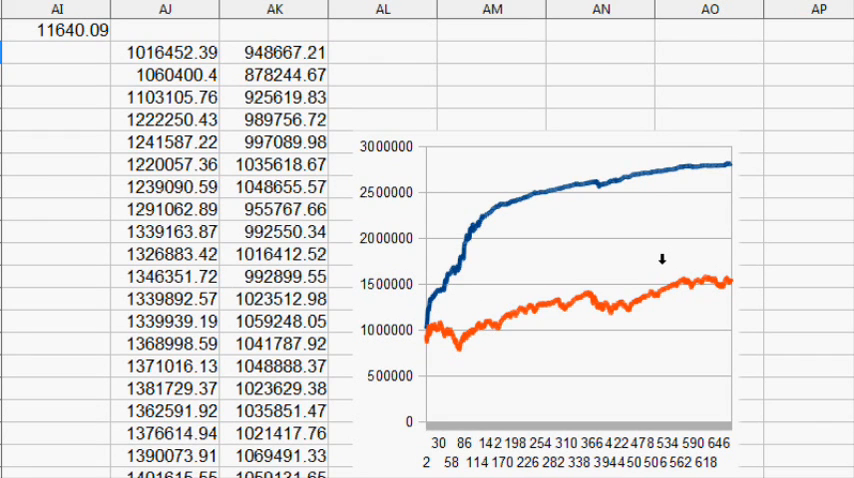
{"action": "mouse_move", "coordinate": [823, 256]}
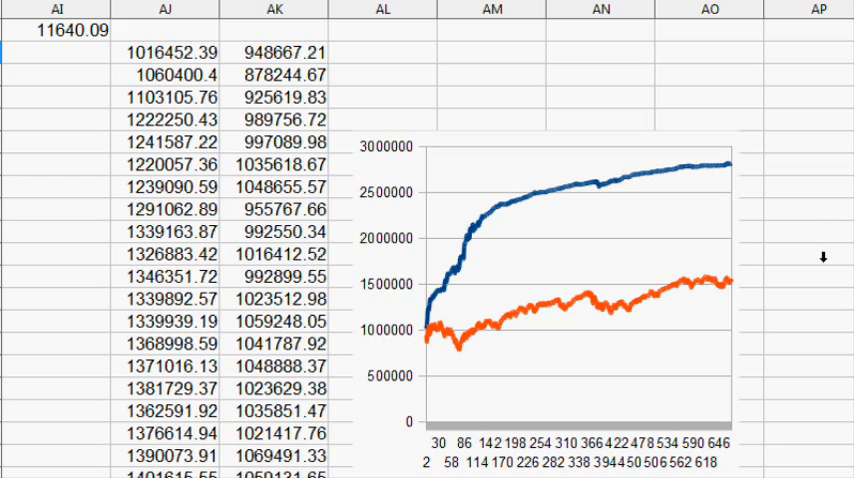
{"action": "scroll", "scroll_direction": "left", "scroll_amount": 3}
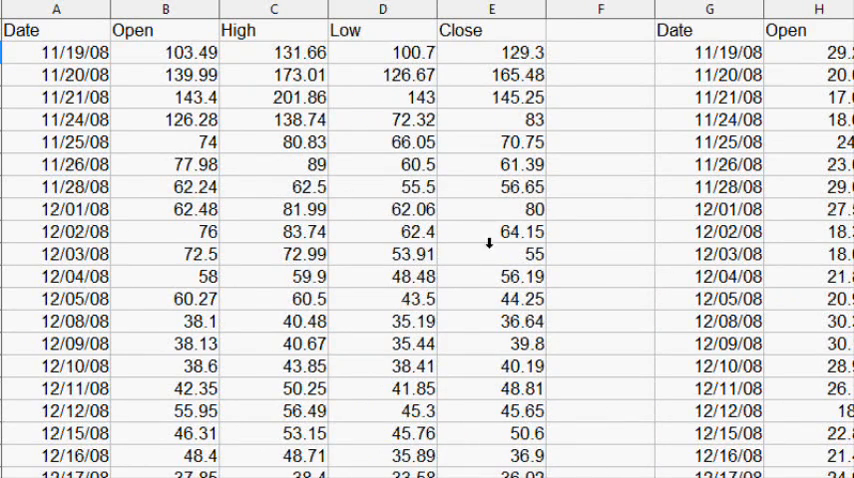
{"action": "scroll", "scroll_direction": "down", "scroll_amount": 3}
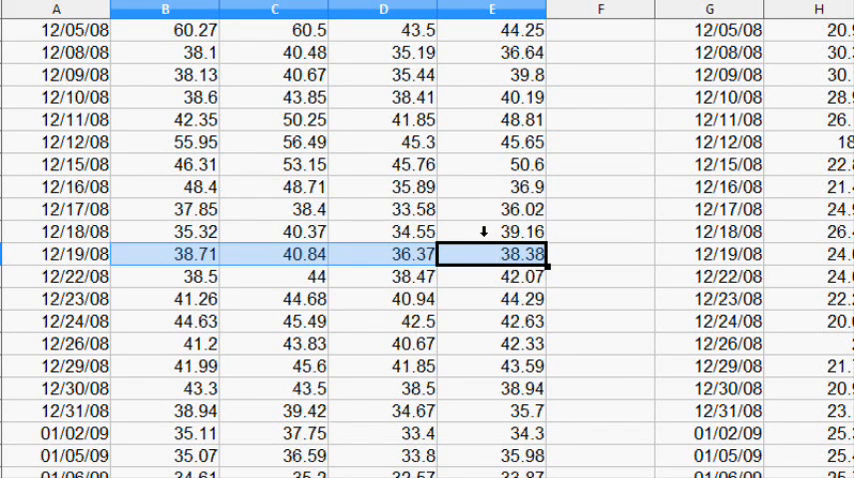
{"action": "mouse_move", "coordinate": [590, 265]}
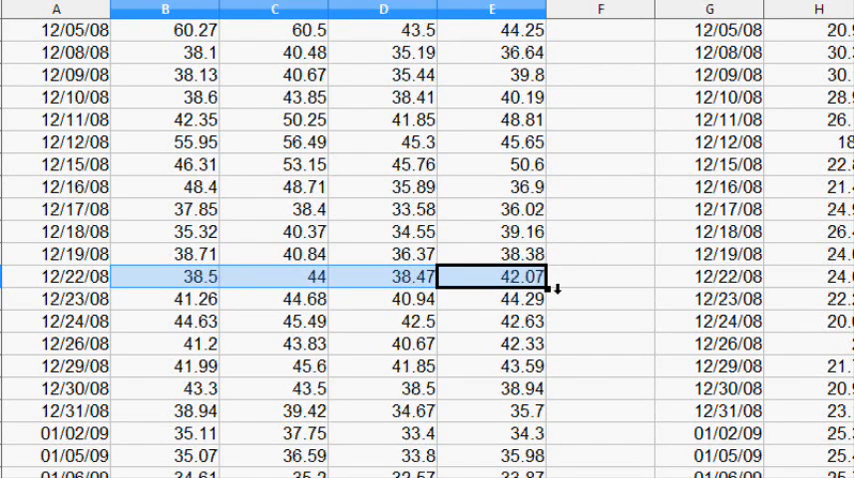
{"action": "scroll", "scroll_direction": "down", "scroll_amount": 3}
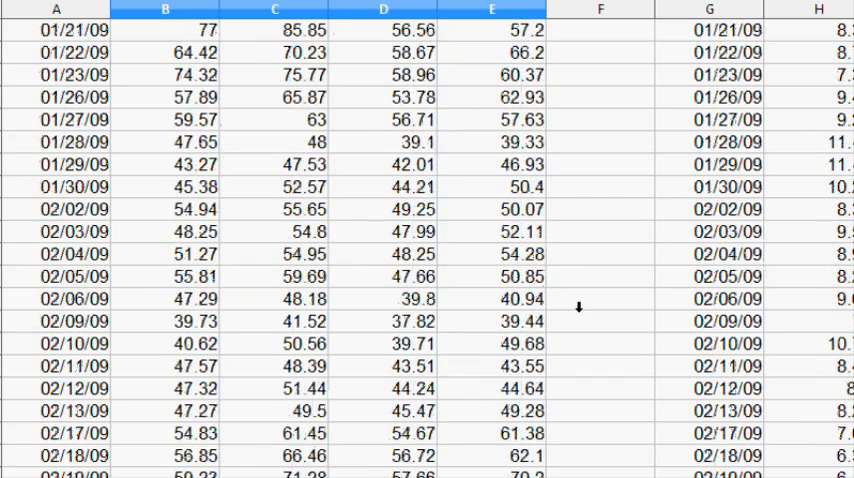